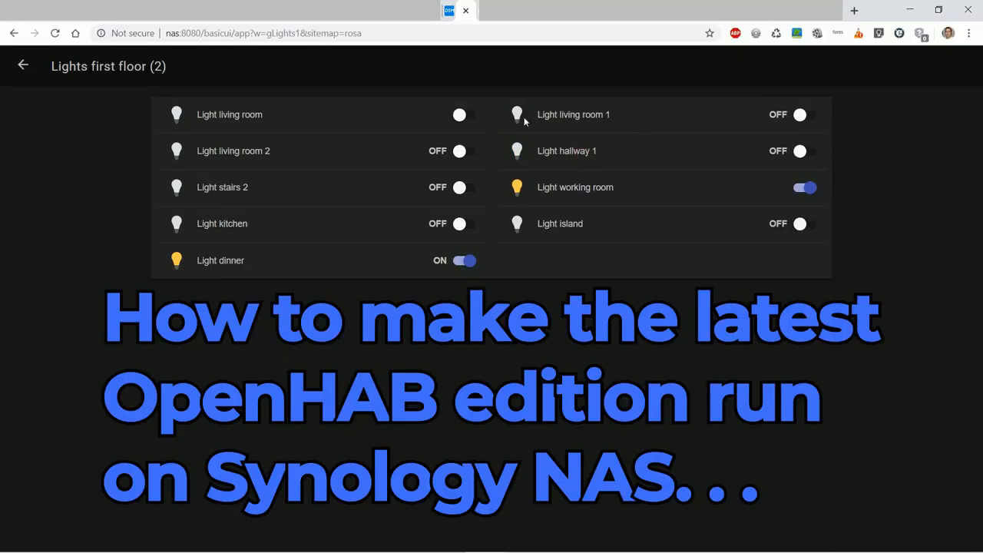
Switch Light living room 1 ON on the Lights first floor page
click(802, 113)
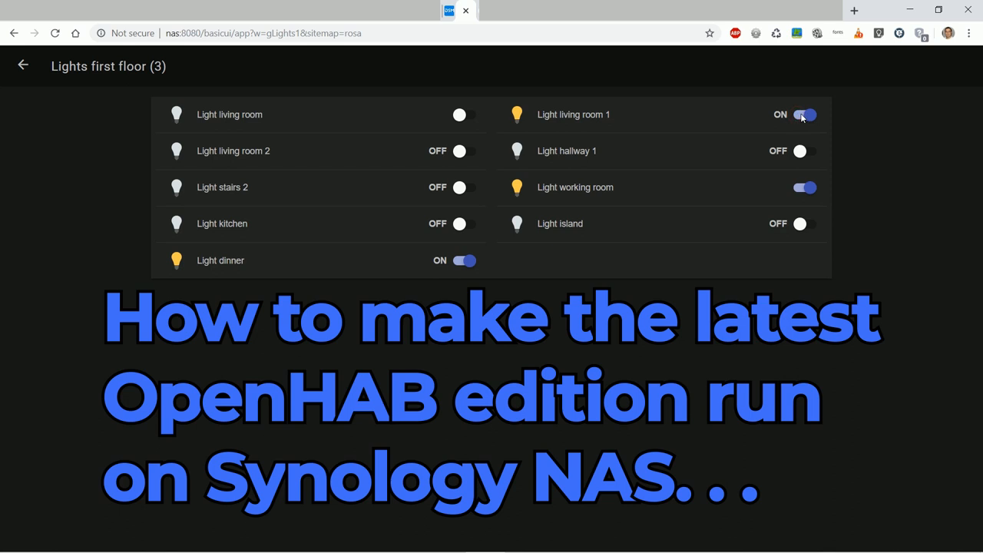
click(25, 68)
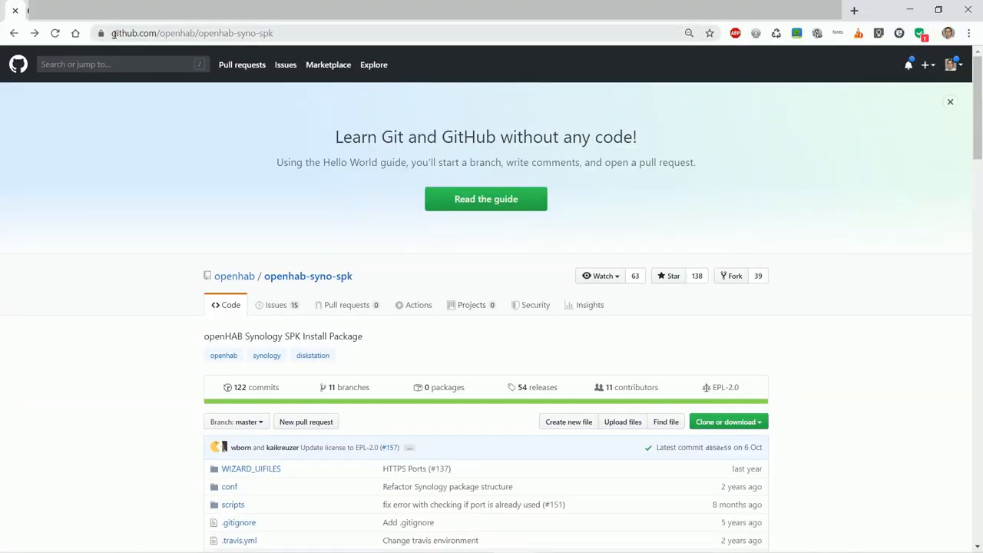
Reach the openhab-syno-spk releases page via the README's releases badge
click(197, 34)
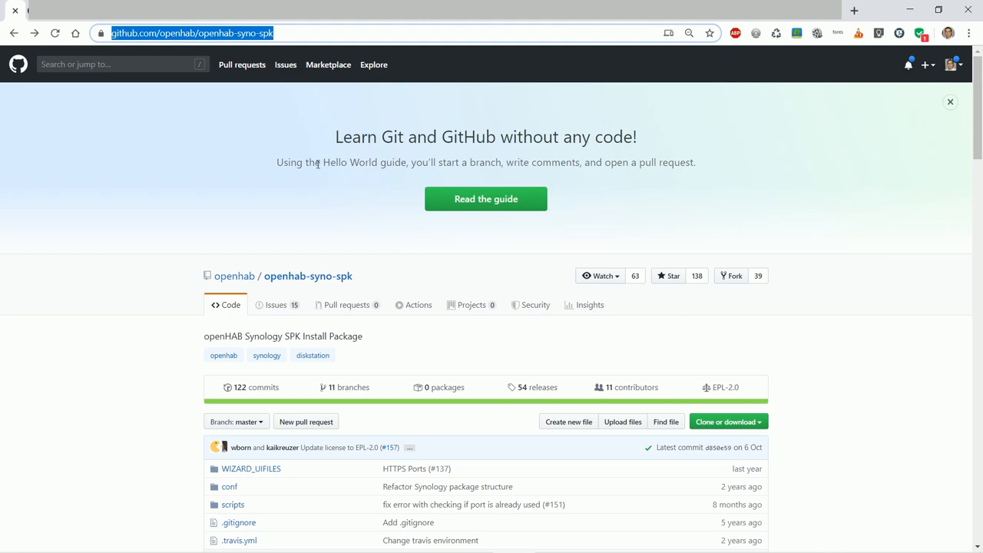
scroll(down, 3)
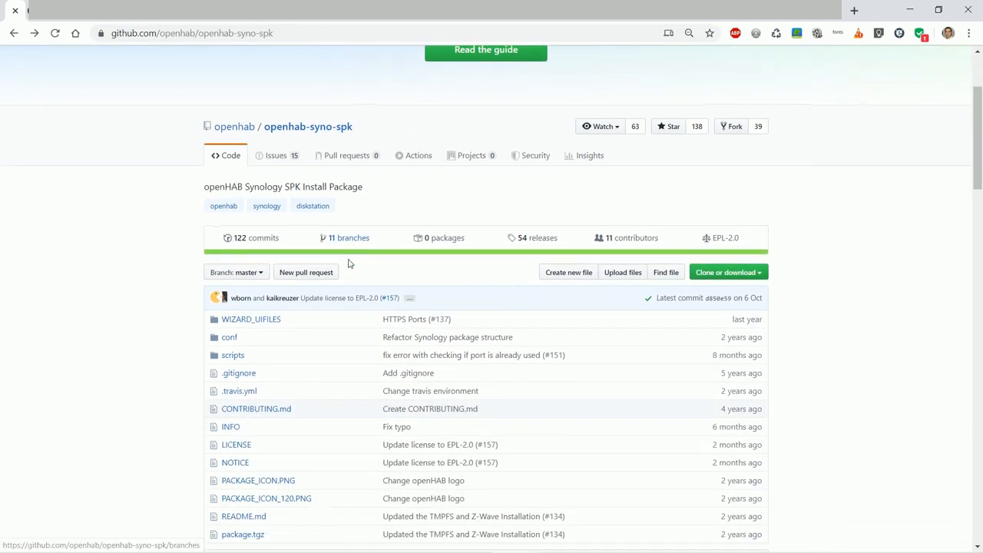
scroll(down, 3)
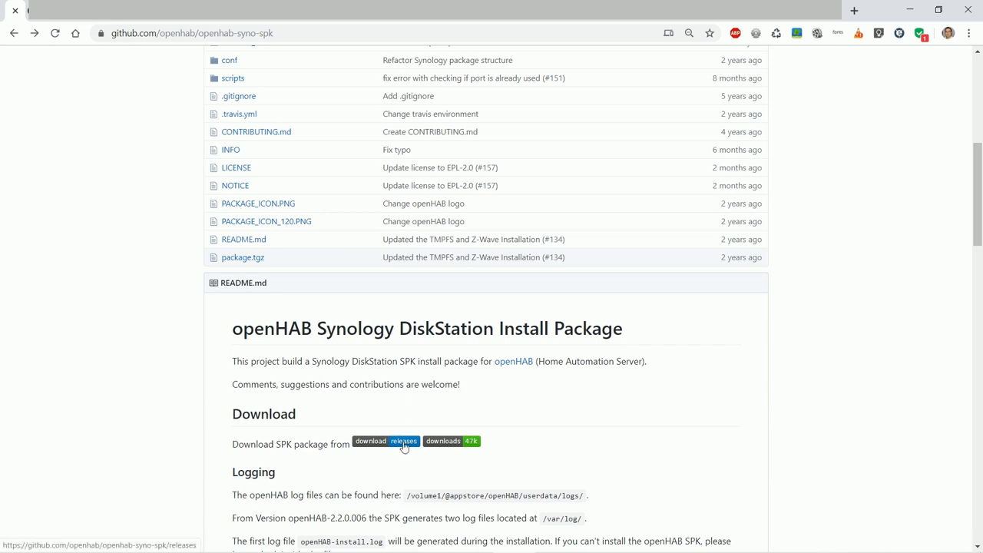
click(399, 443)
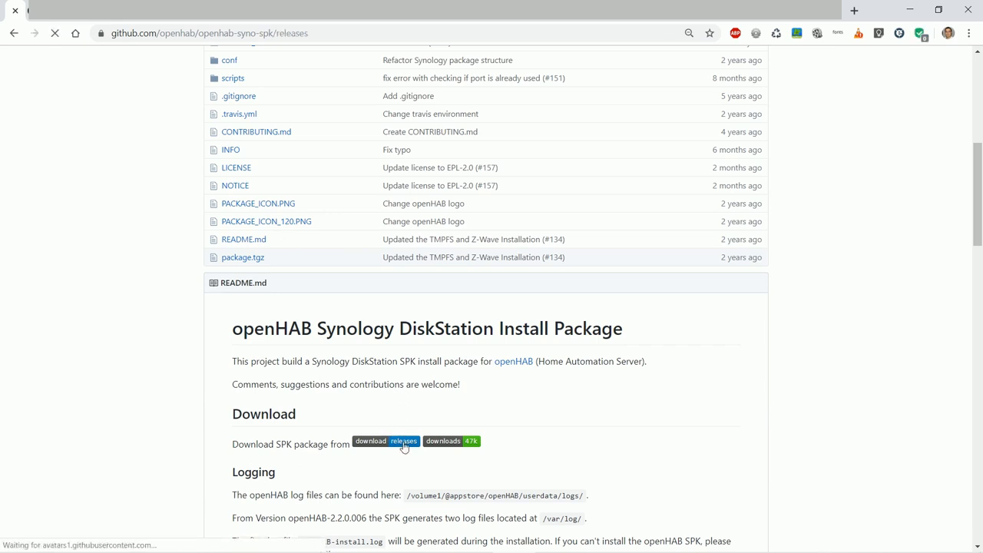
click(399, 442)
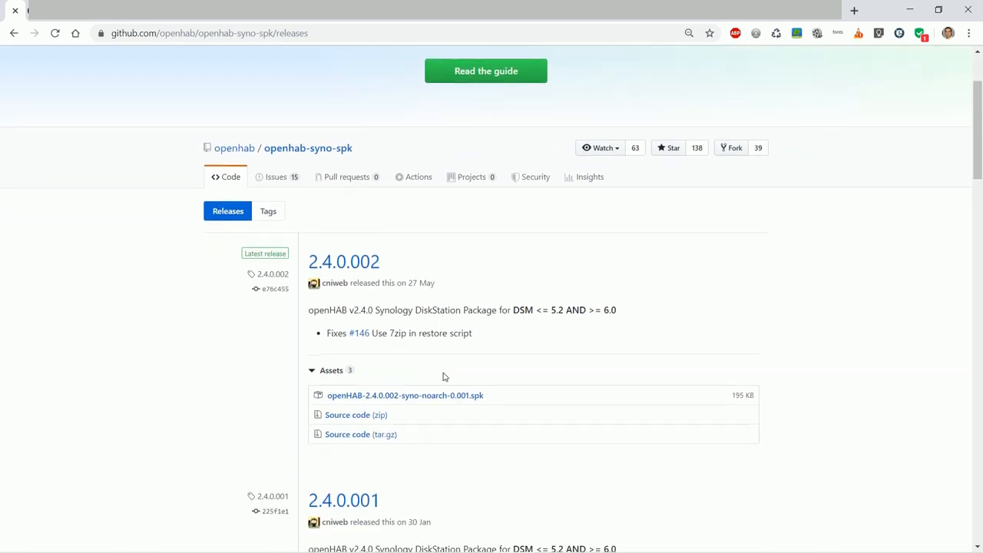
Download the openHAB-2.4.0.002-syno-noarch-0.001.spk release asset
scroll(down, 3)
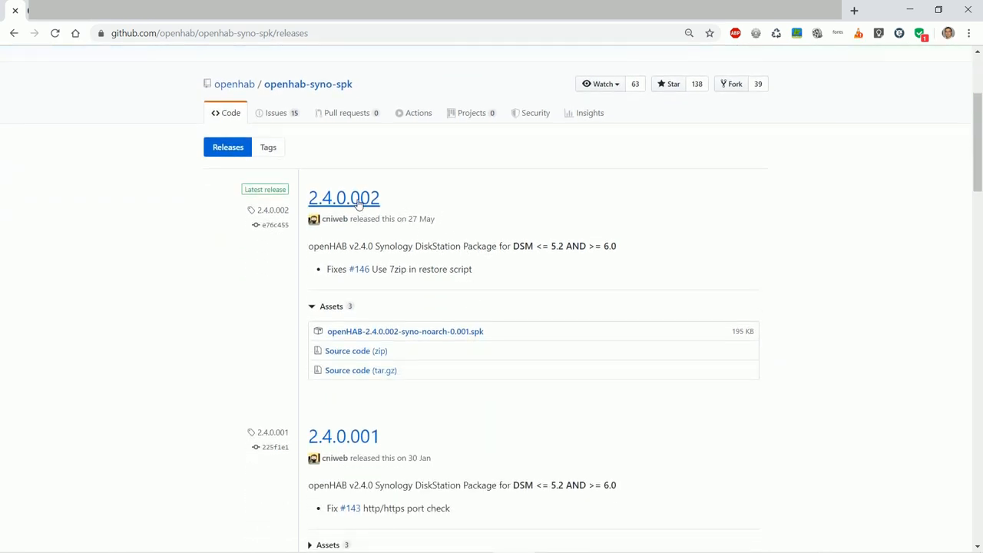
mouse_move(430, 335)
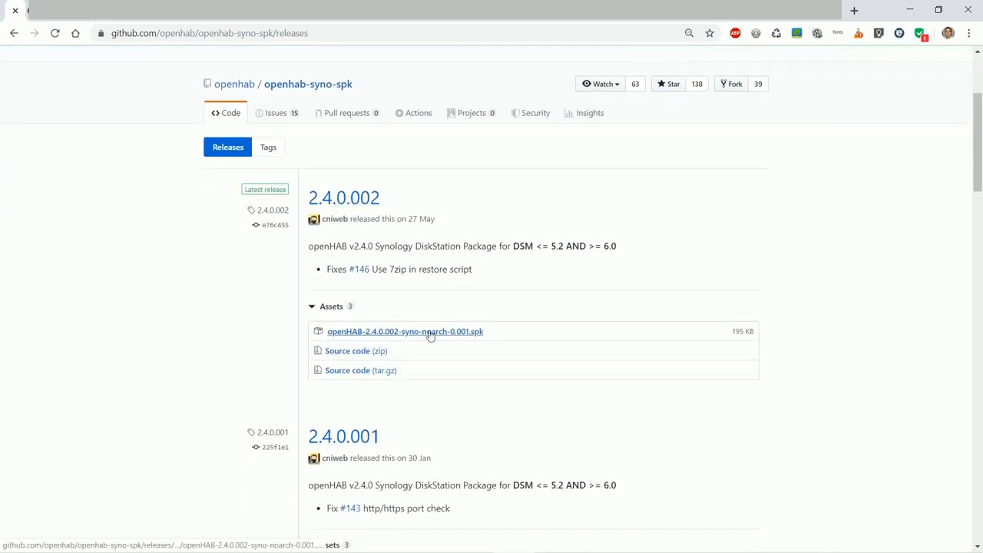
click(405, 331)
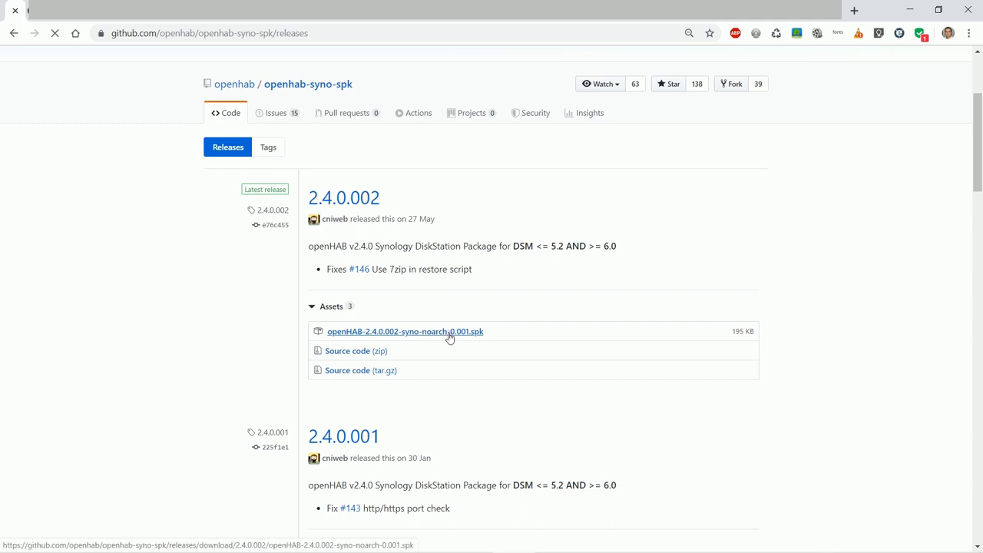
click(404, 332)
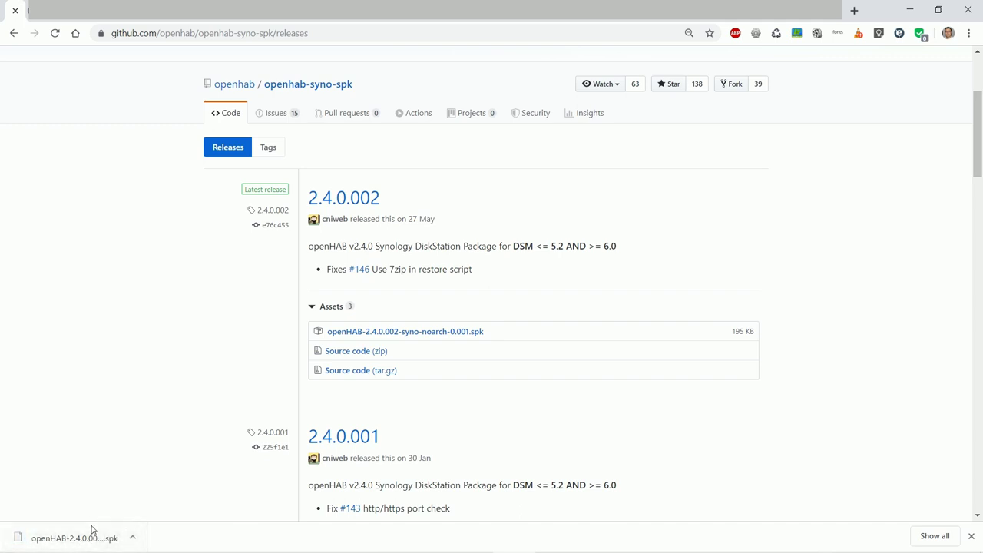
mouse_move(122, 477)
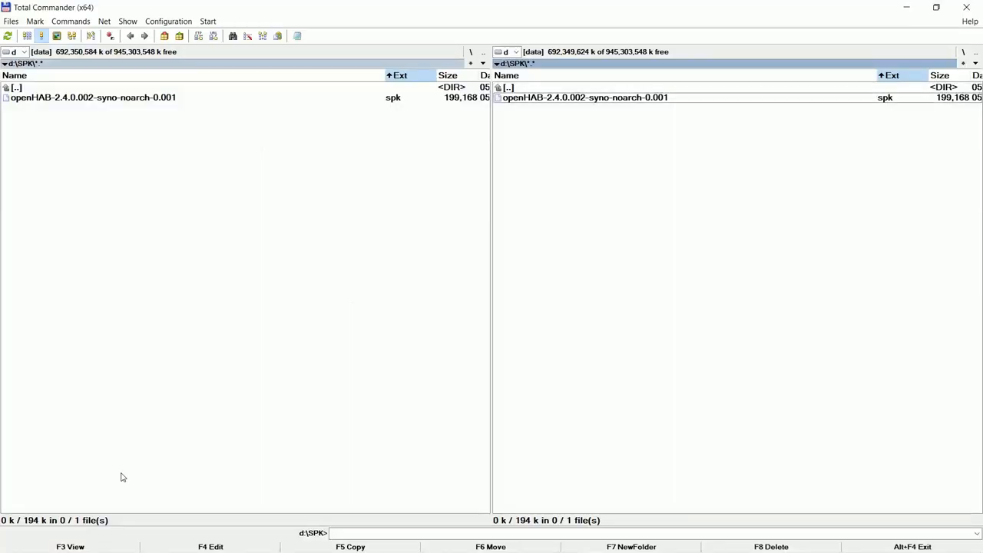
Browse into the downloaded 2.4.0.002 SPK and unpack its INFO file for editing
double_click(579, 98)
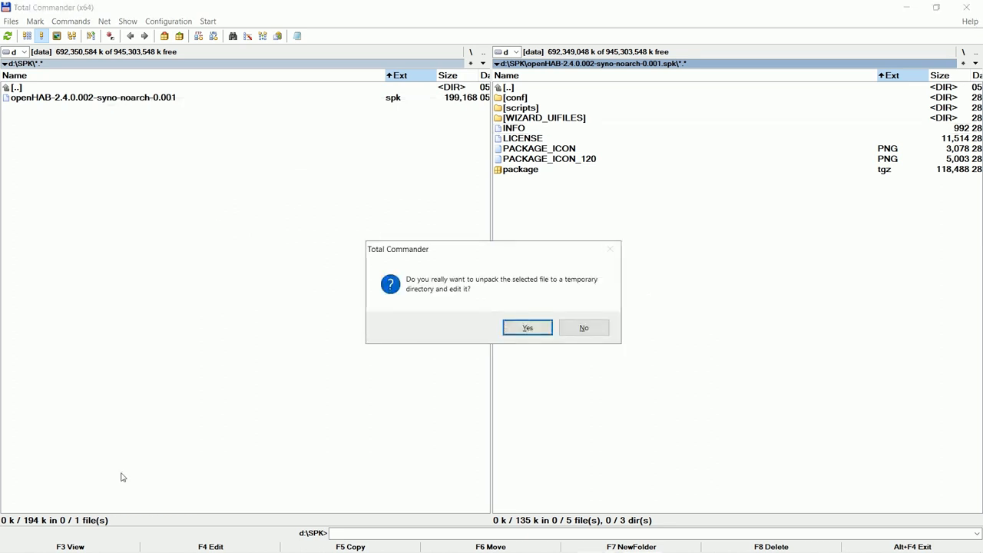
click(527, 327)
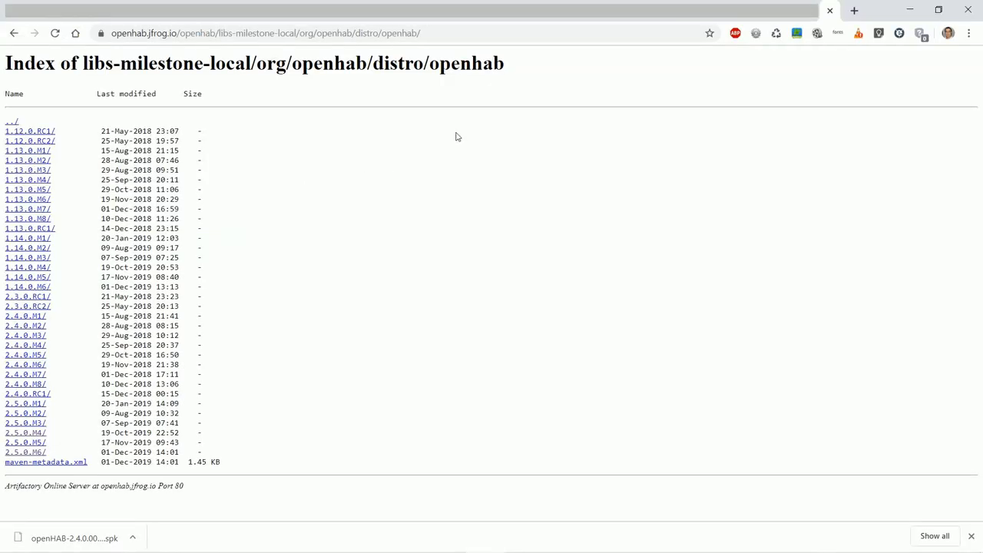
mouse_move(473, 101)
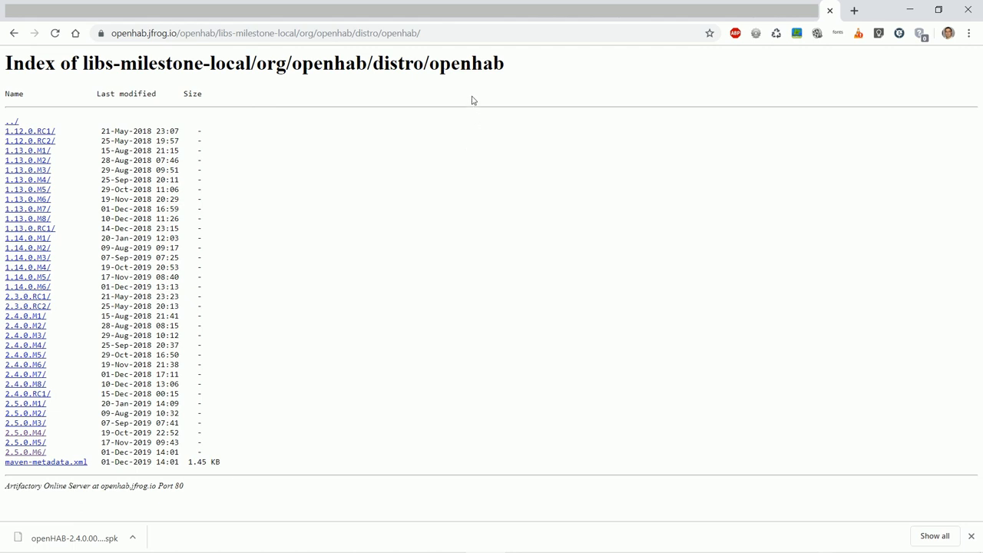
Select the libs-milestone-local openhab distro index address
click(433, 34)
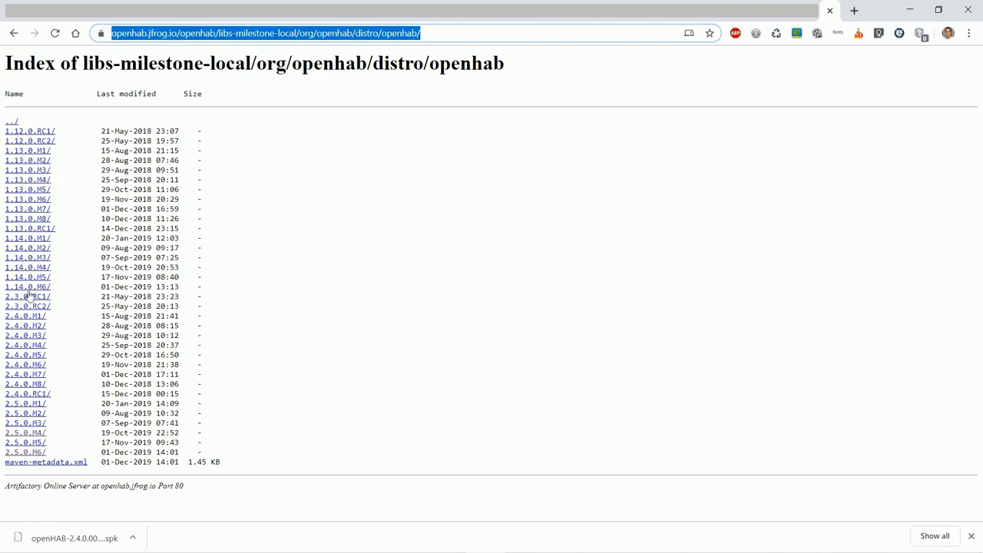
mouse_move(47, 459)
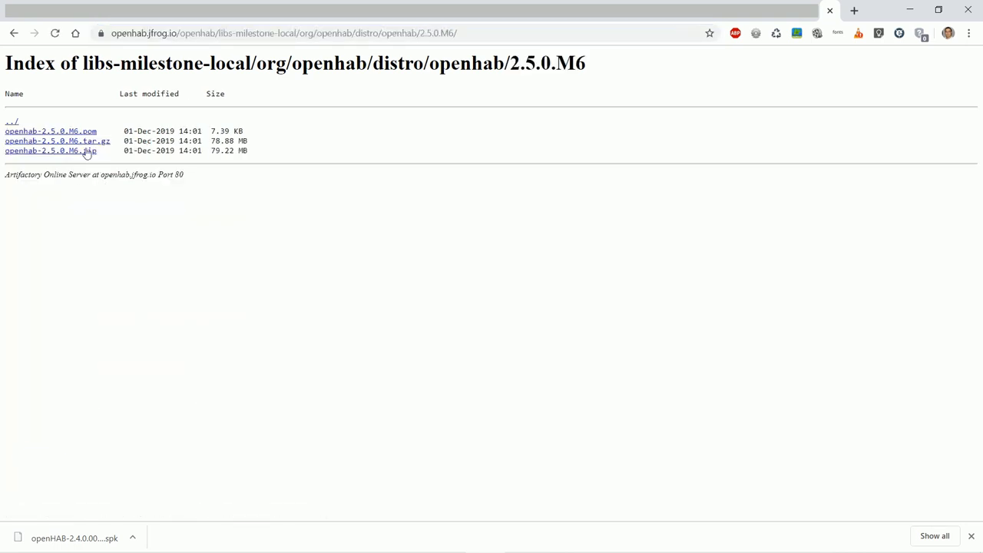
mouse_move(74, 141)
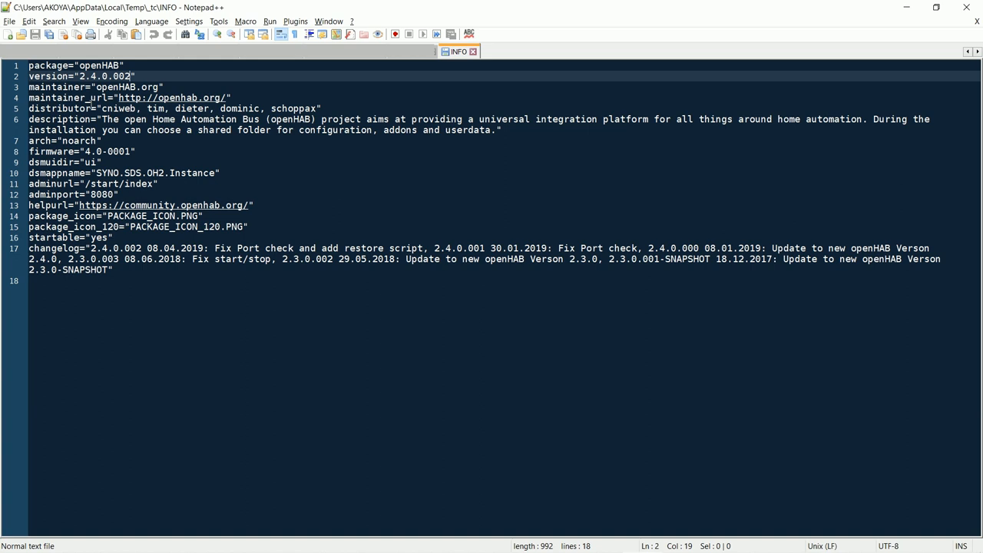
key(BackSpace)
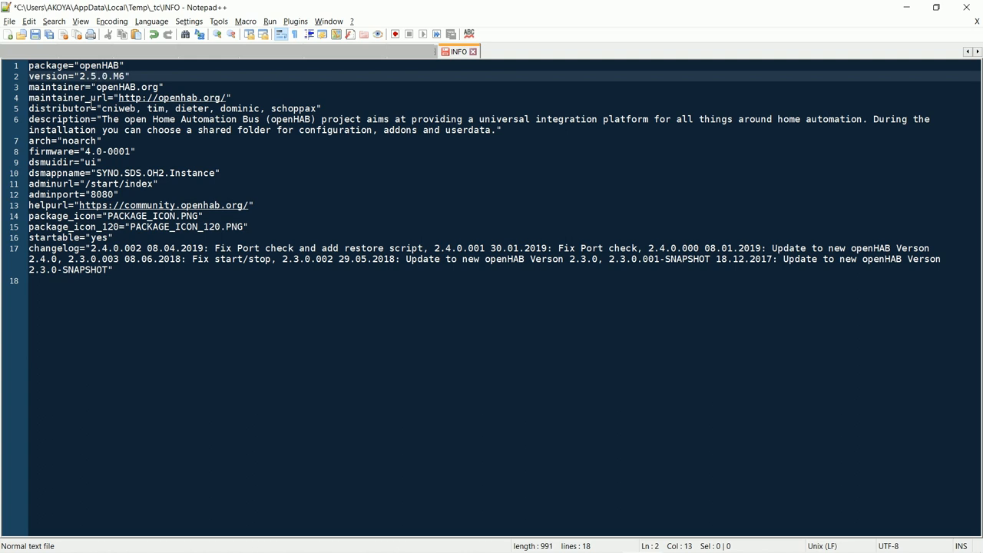
click(99, 102)
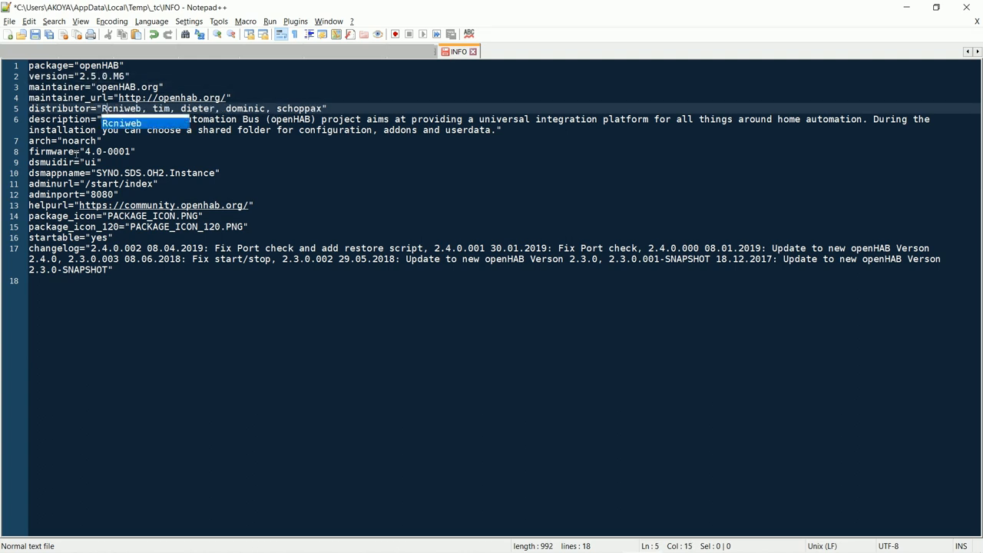
text(Rok Rodic,)
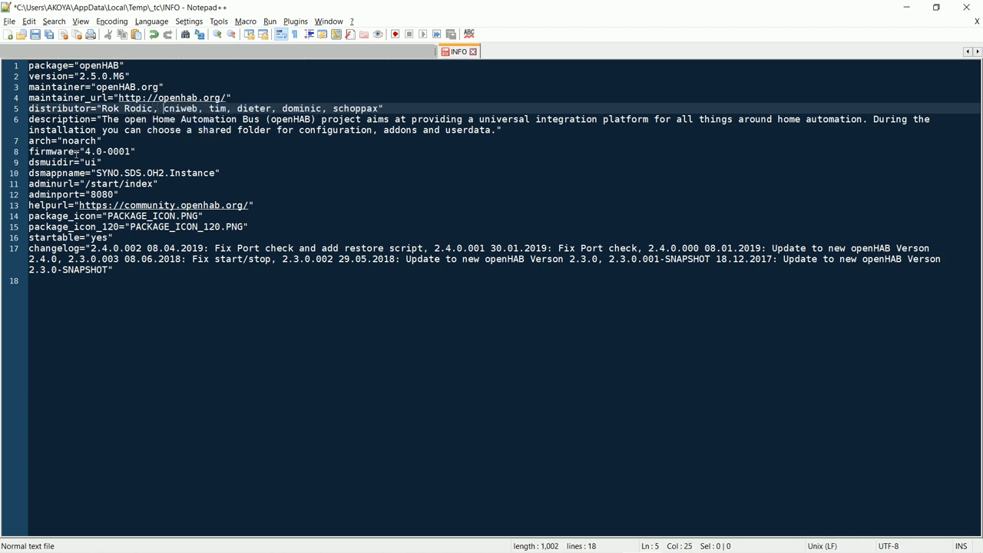
click(135, 152)
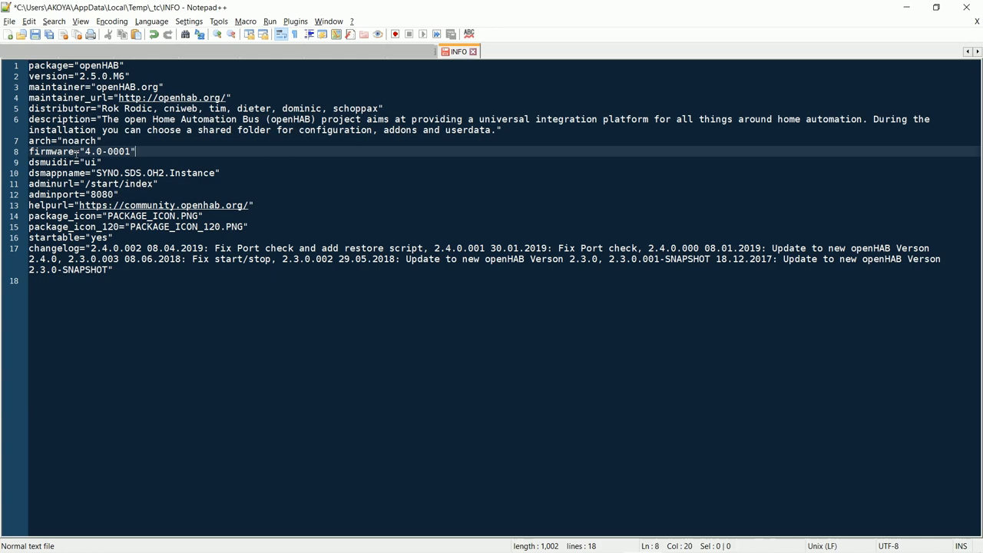
text(2.5.0.M6,)
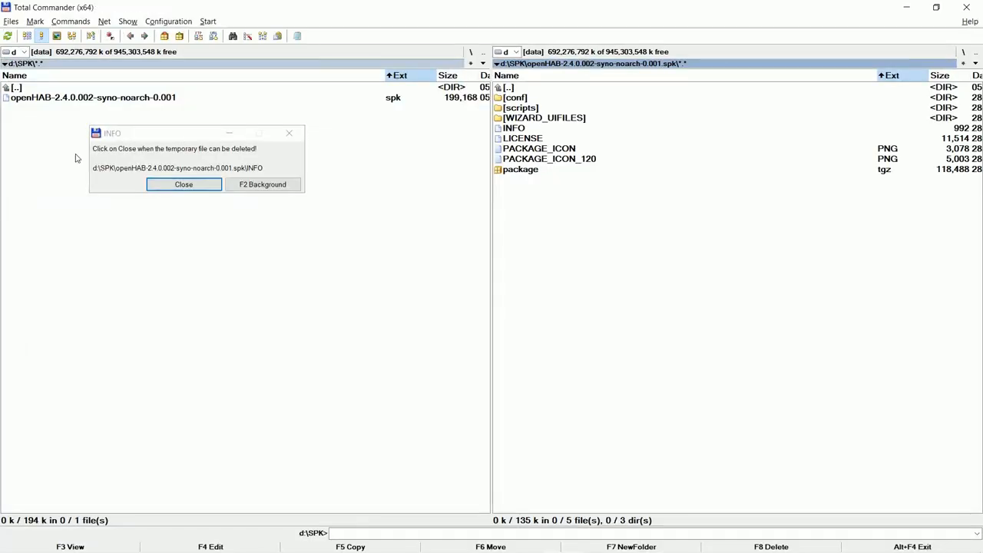
Release the temporary INFO file and repack the changed INFO into the SPK
click(184, 184)
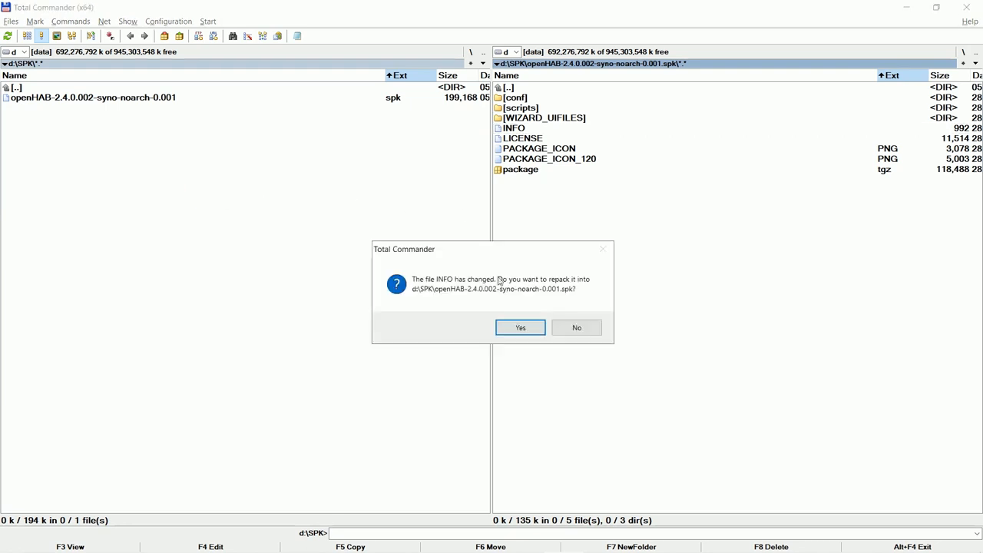
click(519, 328)
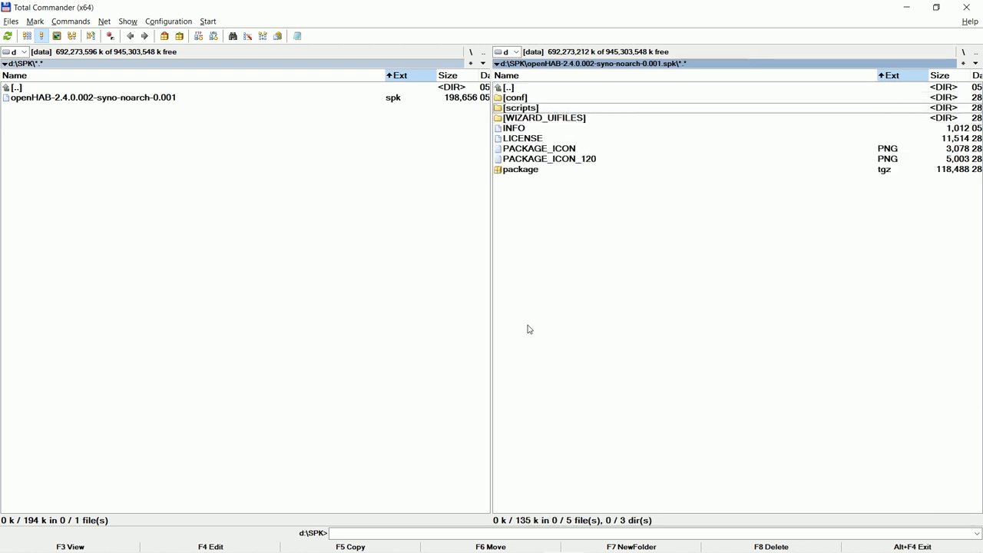
Enter the package's scripts folder and open installer.sh
double_click(519, 107)
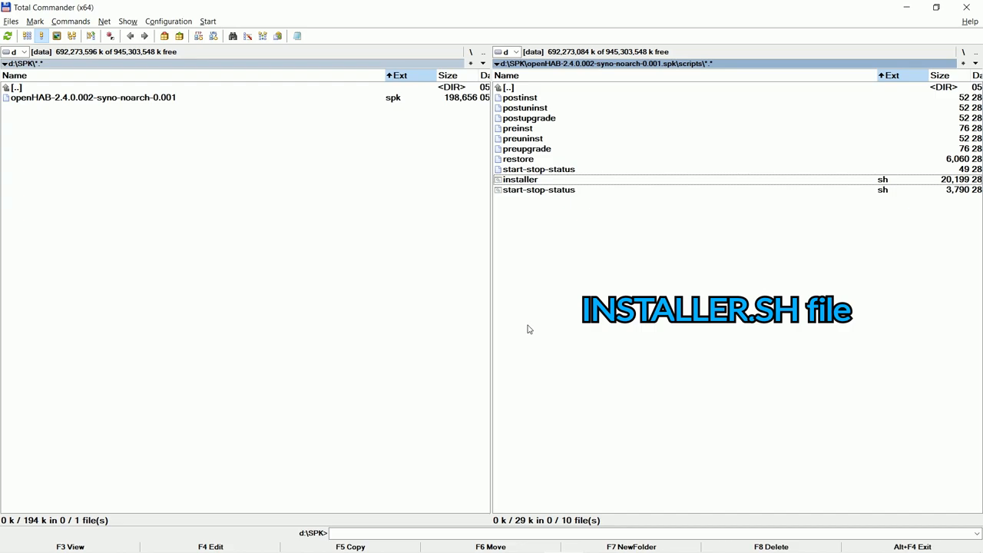
double_click(522, 178)
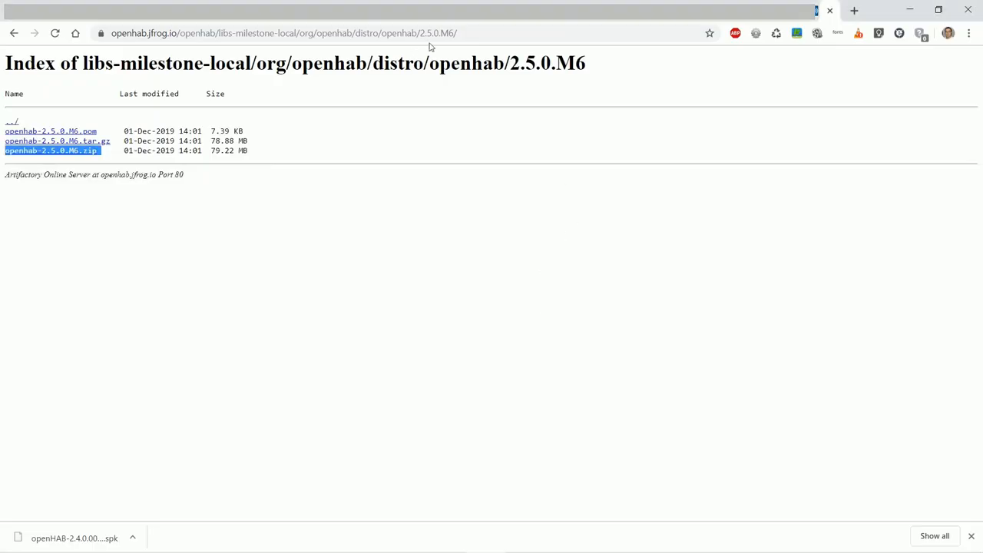
Copy the address of the openHAB 2.5.0.M6 JFrog release folder
click(285, 33)
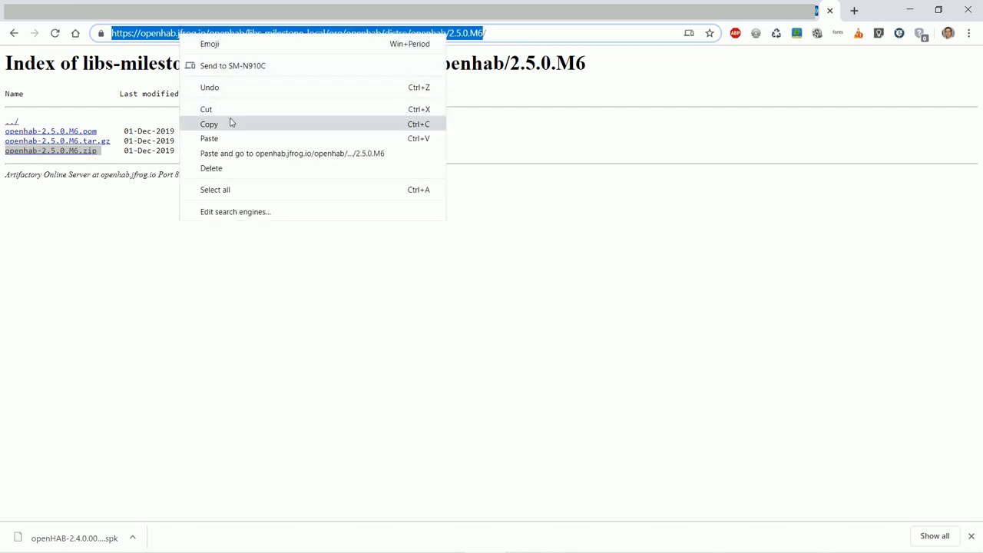
click(209, 123)
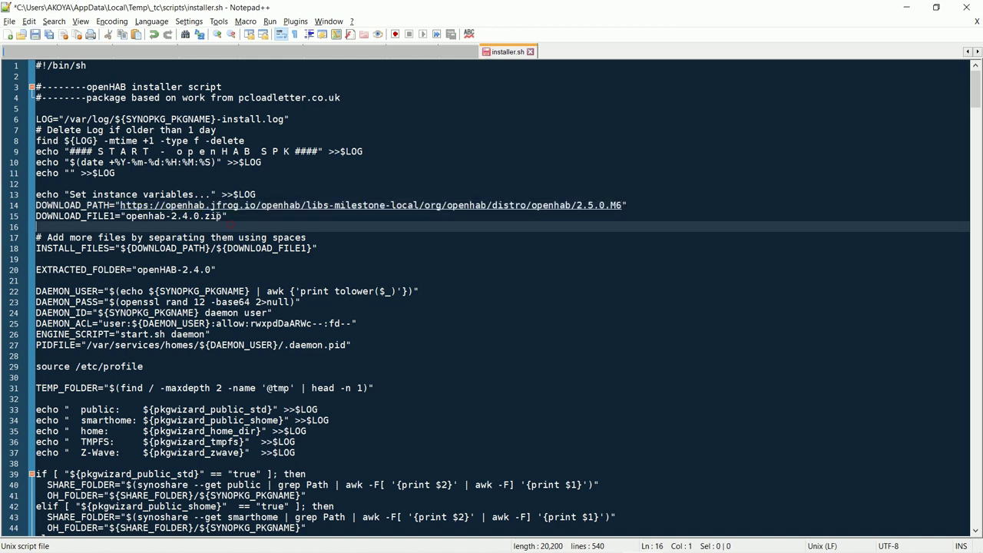
Replace DOWNLOAD_FILE1's old zip name with openhab-2.5.0.M6.zip
drag(129, 215, 222, 215)
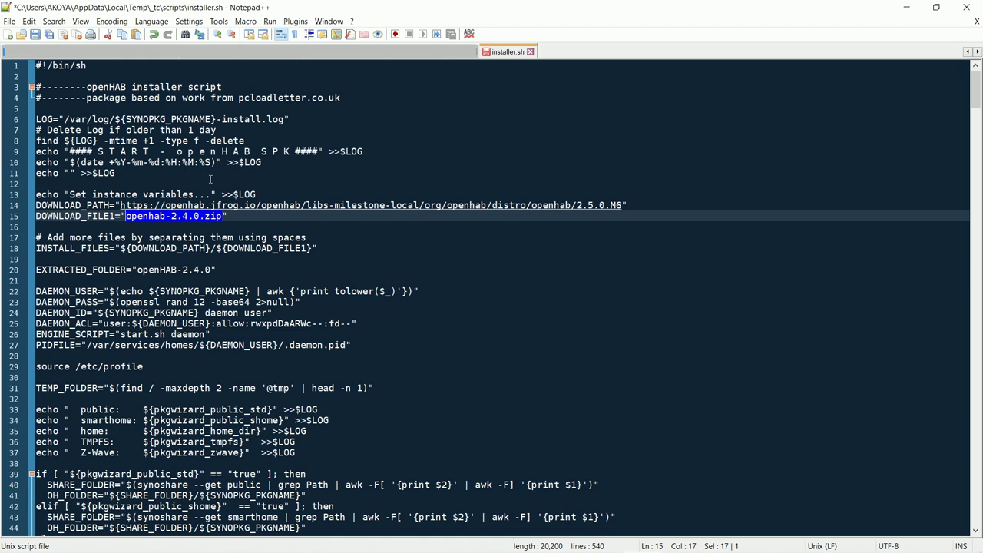
text(openhab-2.5.0.M6.zip)
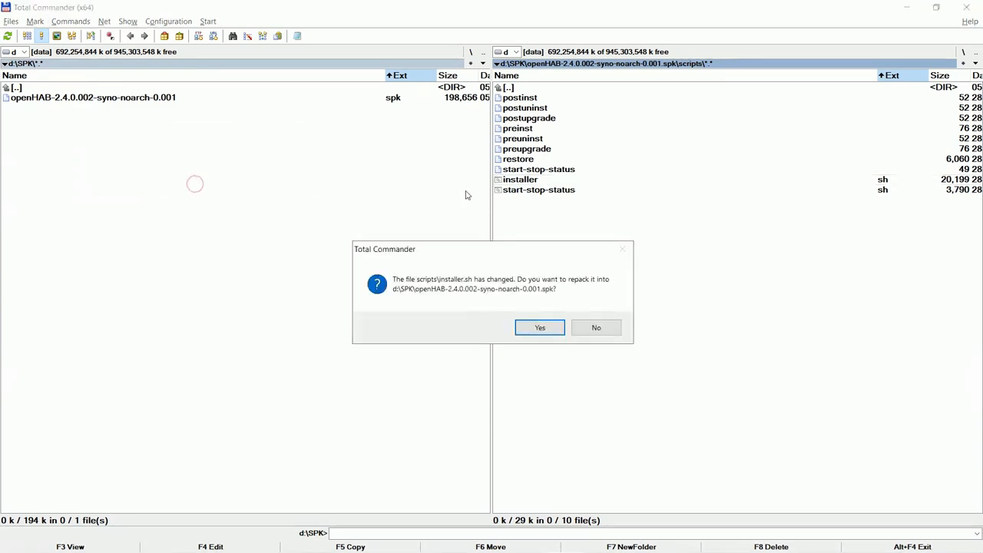
Repack installer.sh into the SPK and unpack openHAB-zwave.sh from package.tgz for editing
click(539, 327)
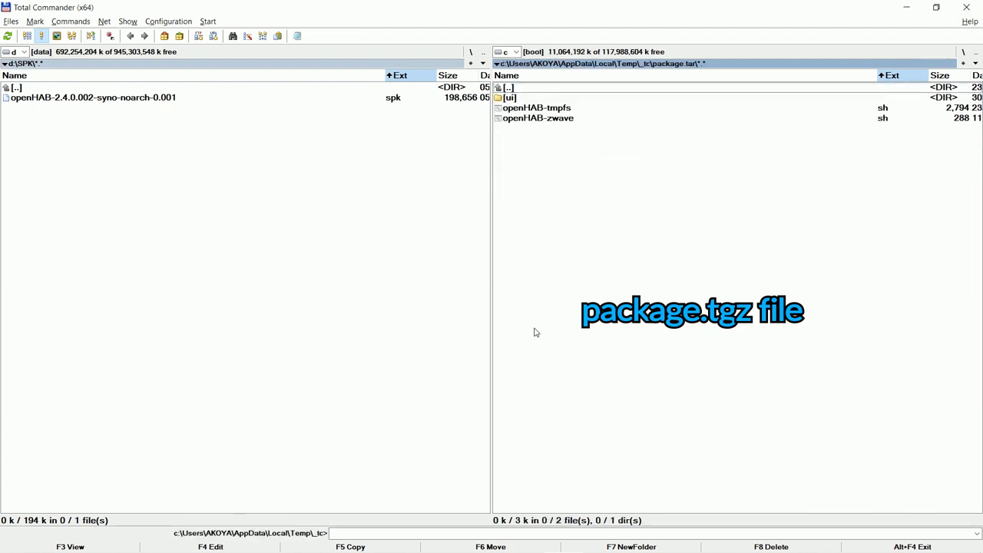
click(540, 119)
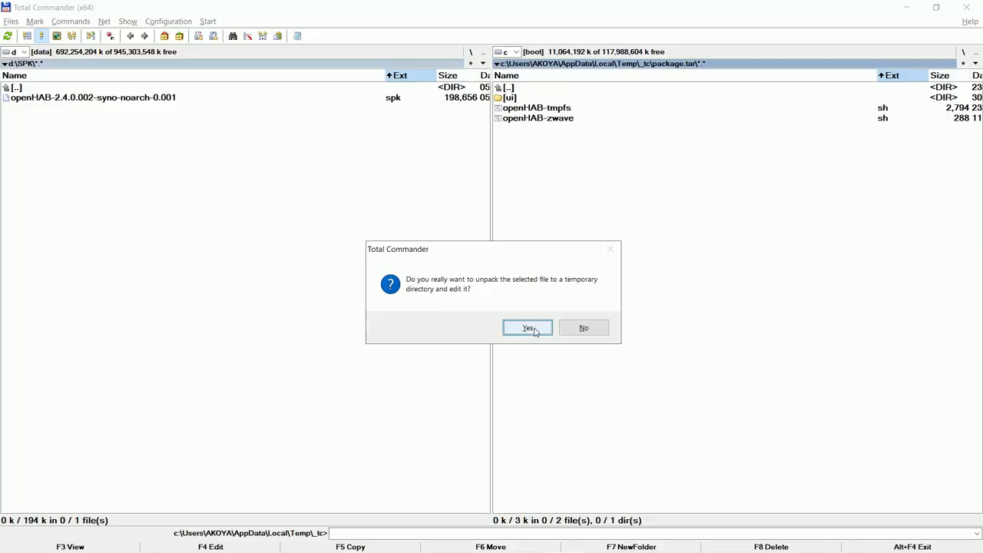
click(527, 327)
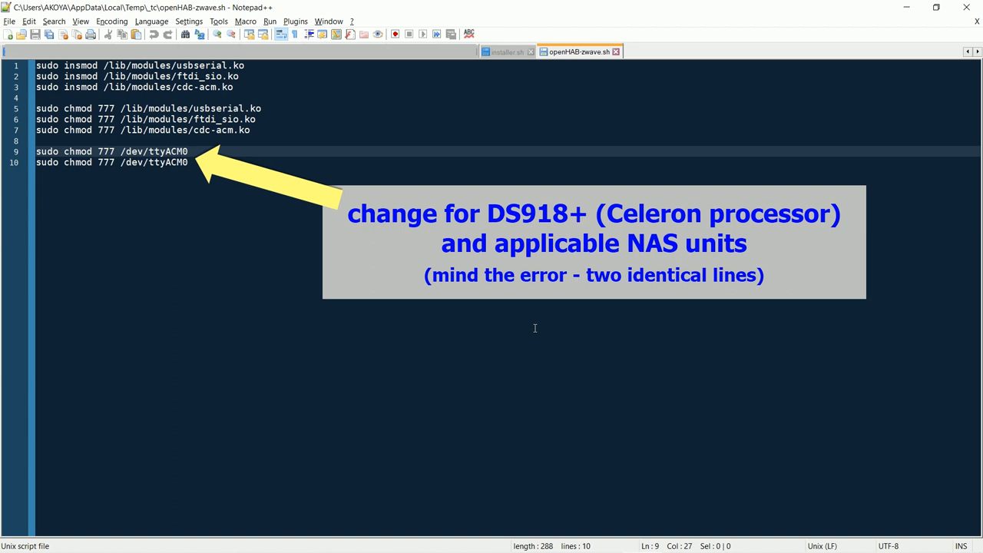
Edit the /dev/ttyACM0 chmod lines in openHAB-zwave.sh for the DS918+
double_click(172, 153)
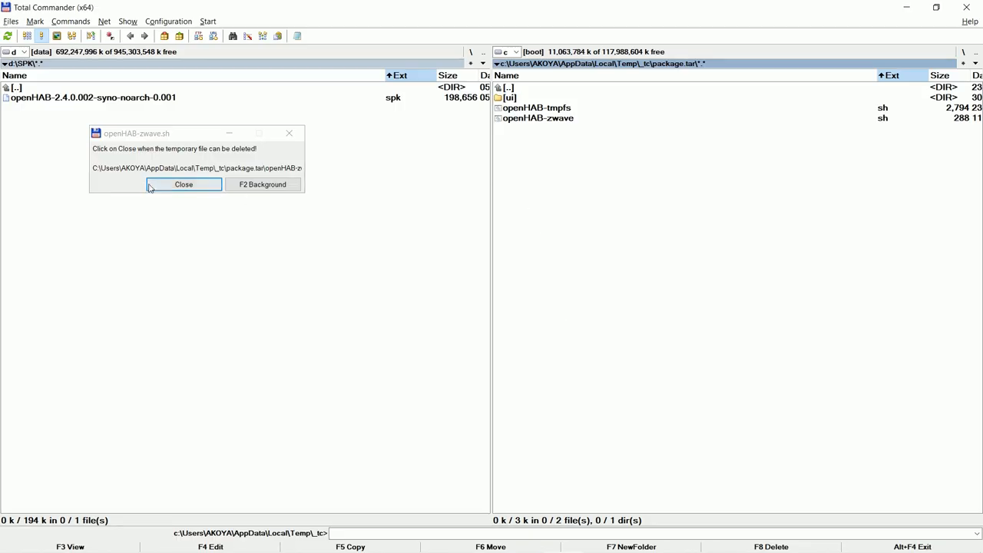
Repack the edited zwave script into package.tgz and back into the openHAB spk, overwriting both
click(184, 184)
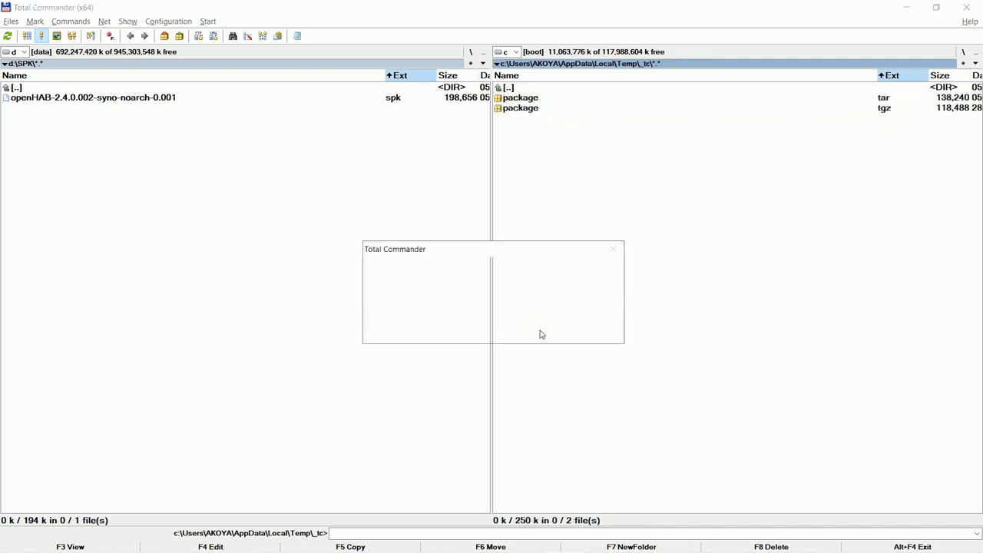
click(516, 332)
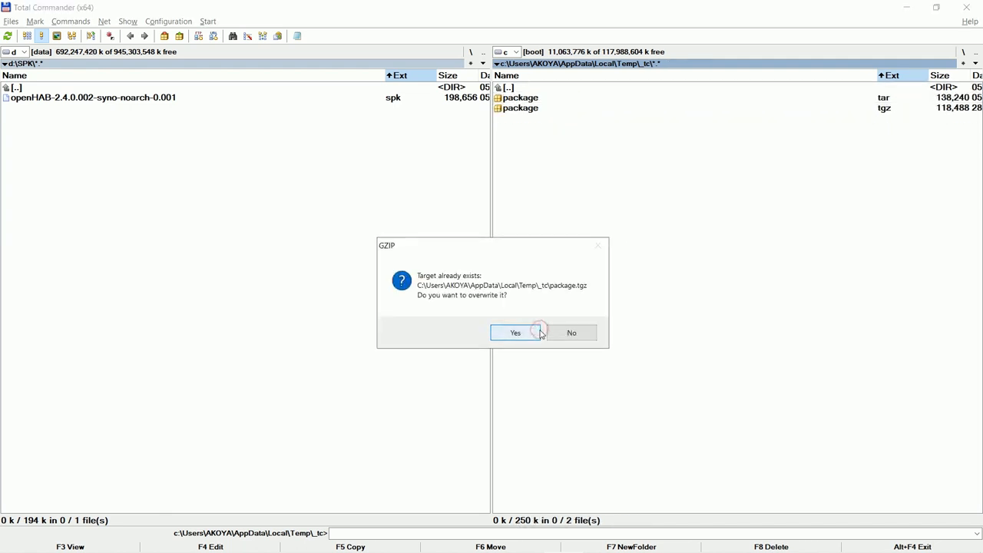
click(516, 332)
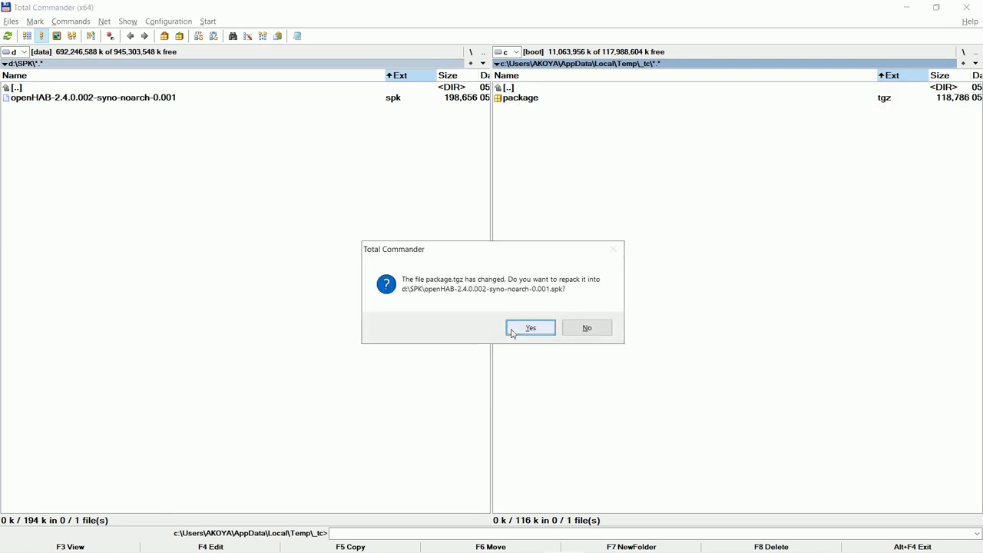
click(530, 327)
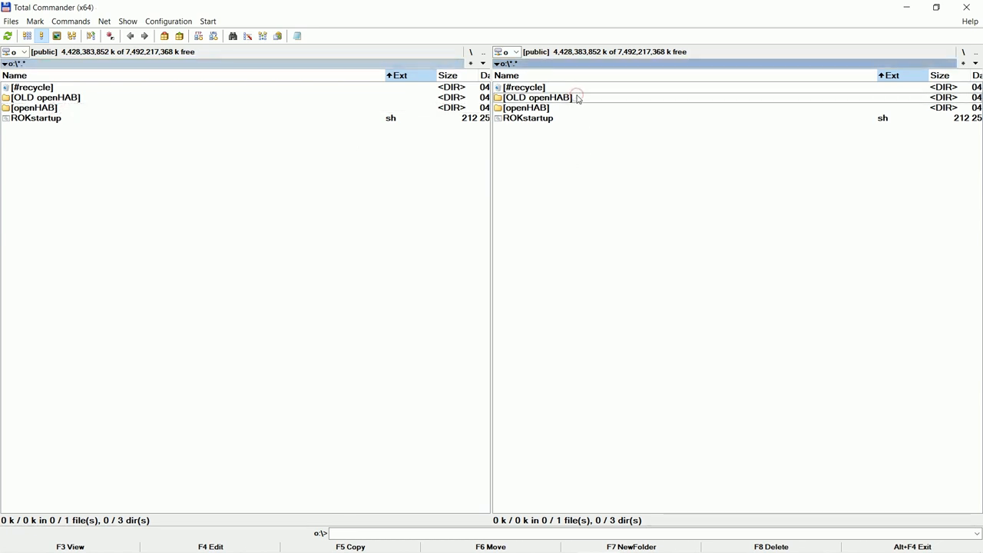
Return to the NAS folder and choose Uninstall for the running openHAB package in Package Center
double_click(544, 98)
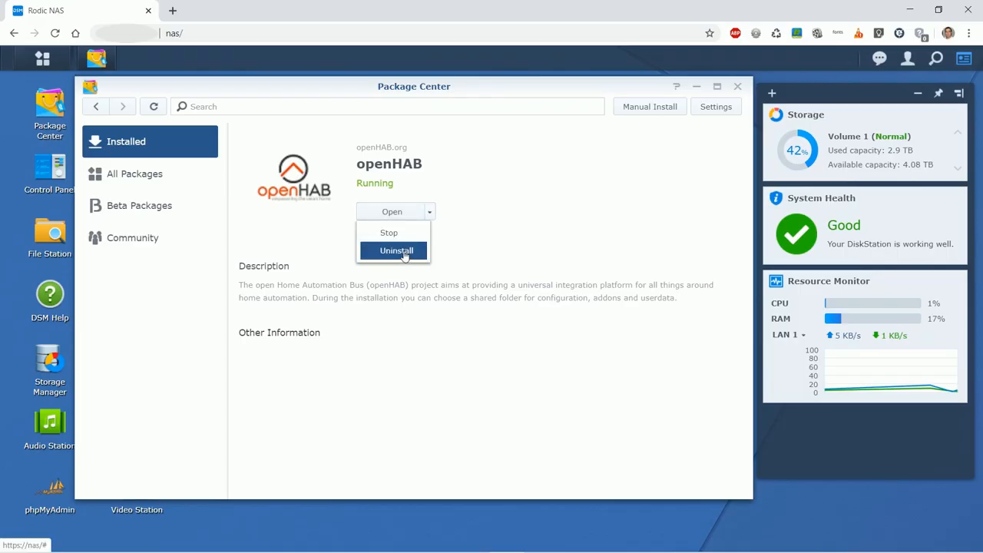
click(396, 251)
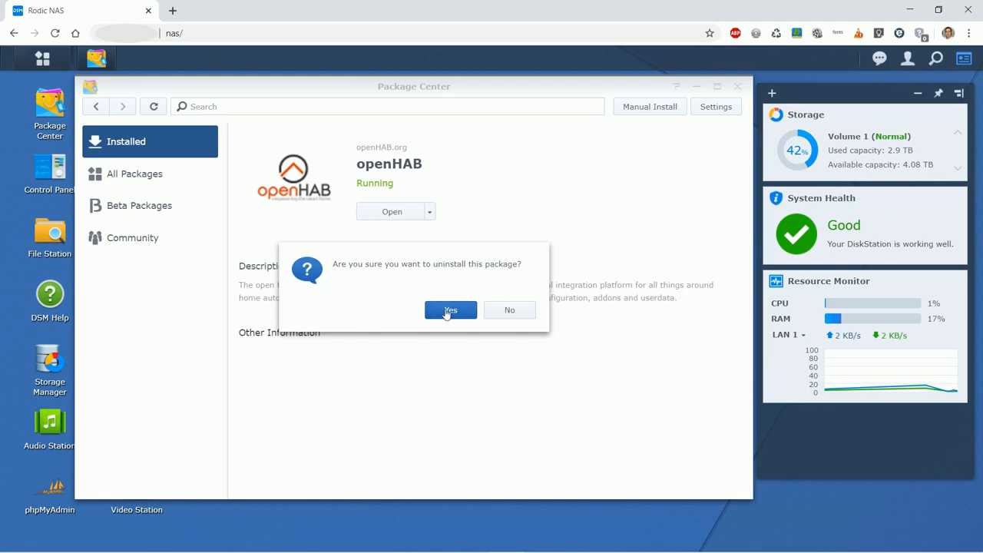
Confirm removing openHAB, then start a Manual Install from Package Center's installed list
click(451, 310)
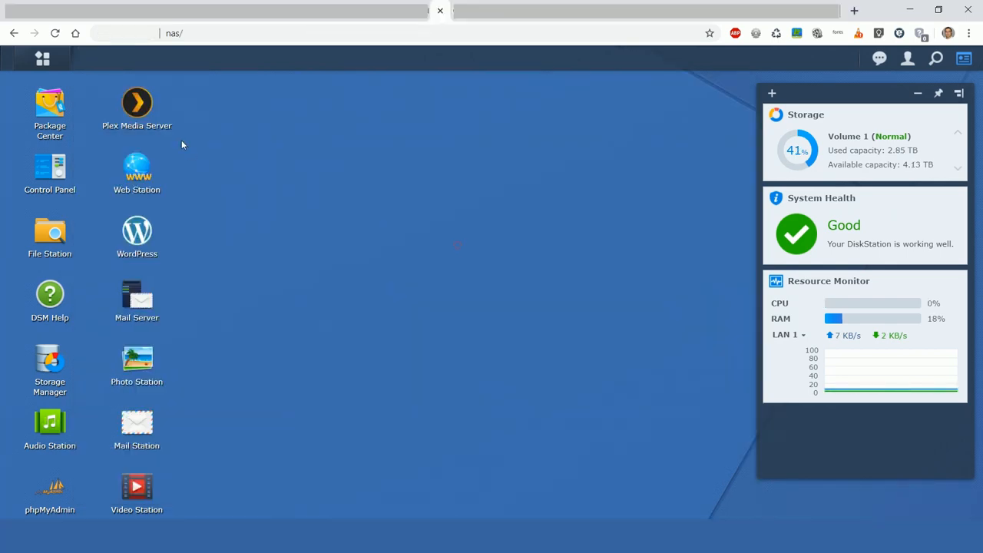
double_click(49, 101)
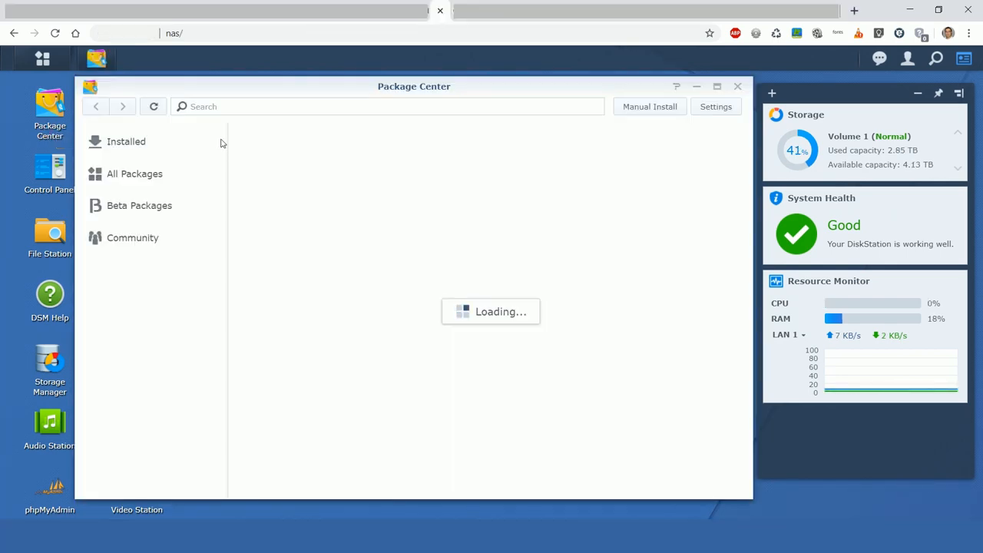
click(126, 141)
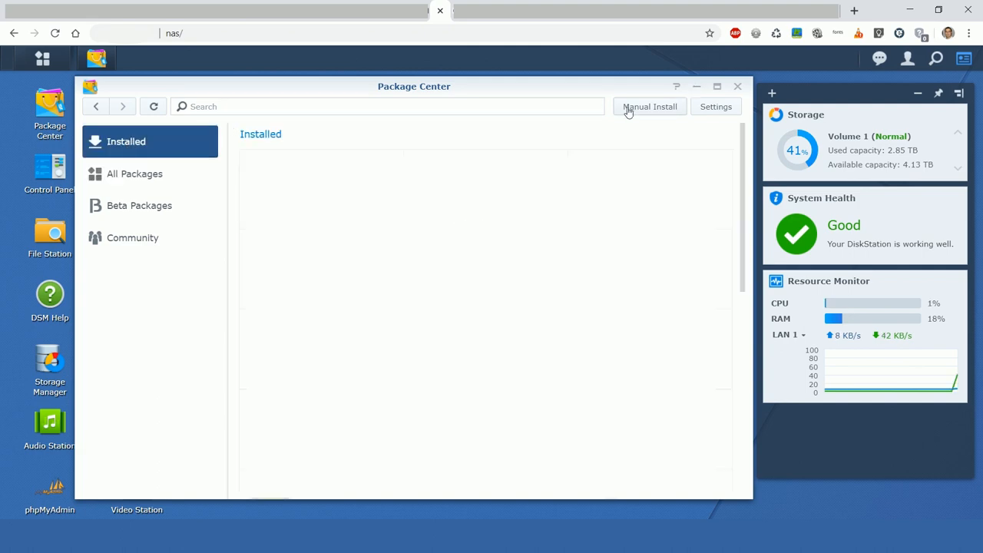
click(649, 106)
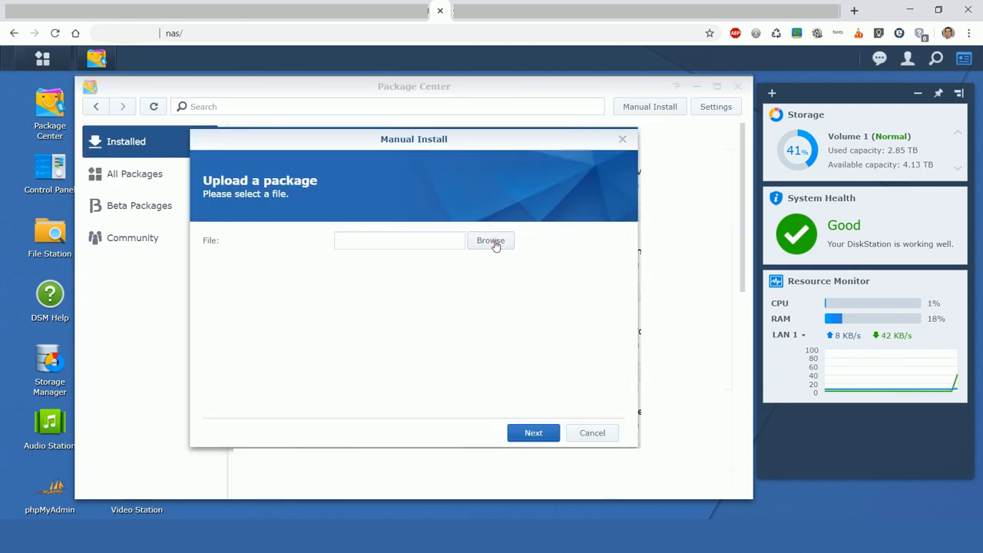
Upload the openHAB 2.5.0.M6 spk, accept the missing signature and the license, reaching the configuration step
click(490, 239)
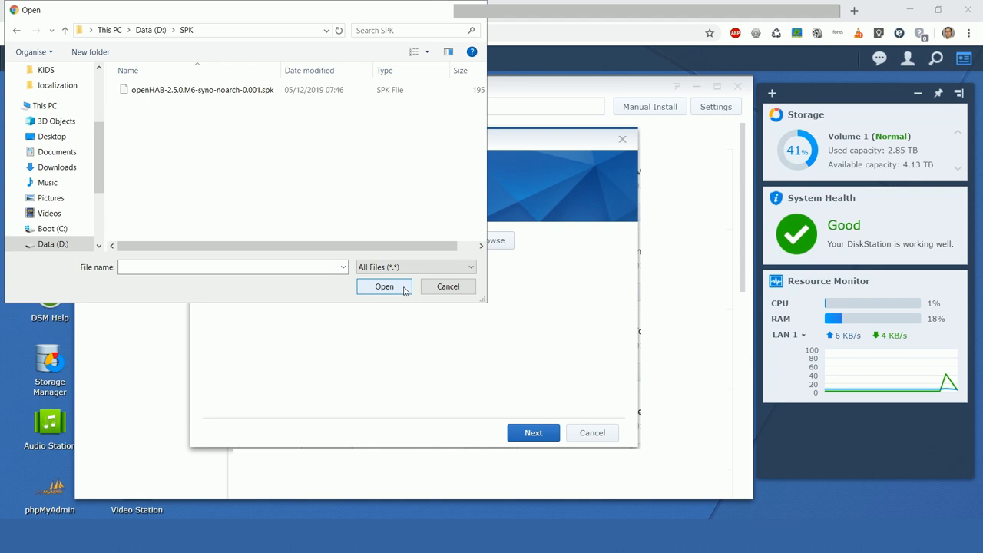
click(448, 287)
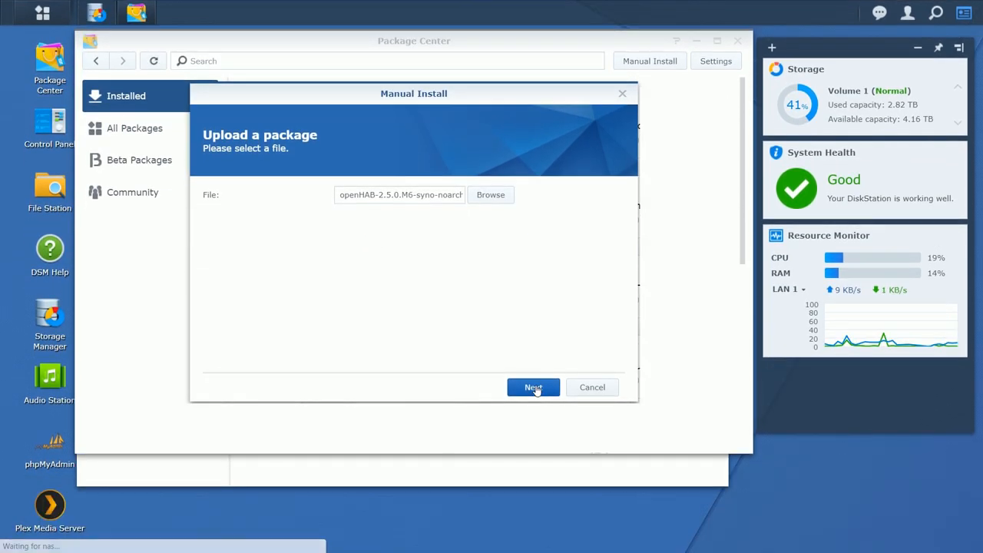
click(533, 387)
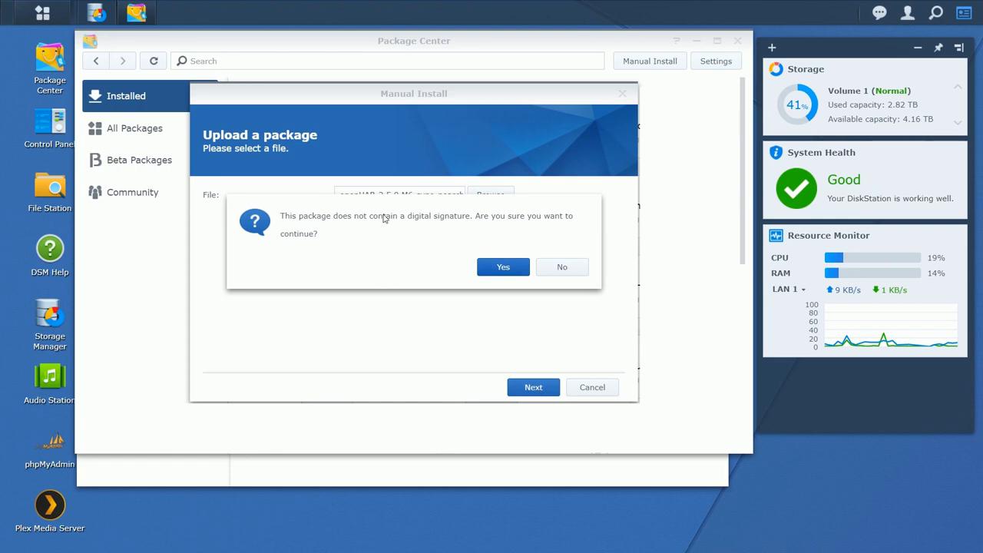
click(502, 267)
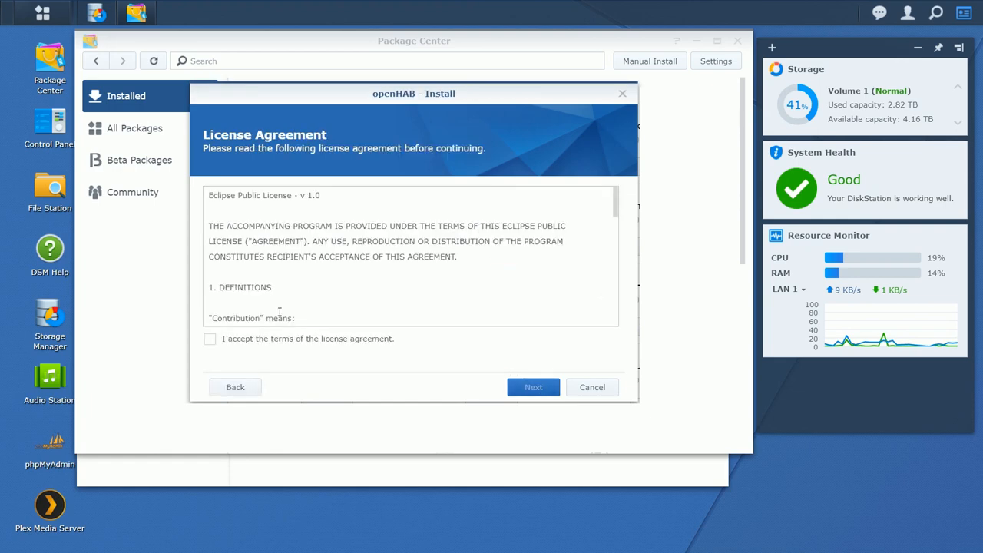
click(209, 339)
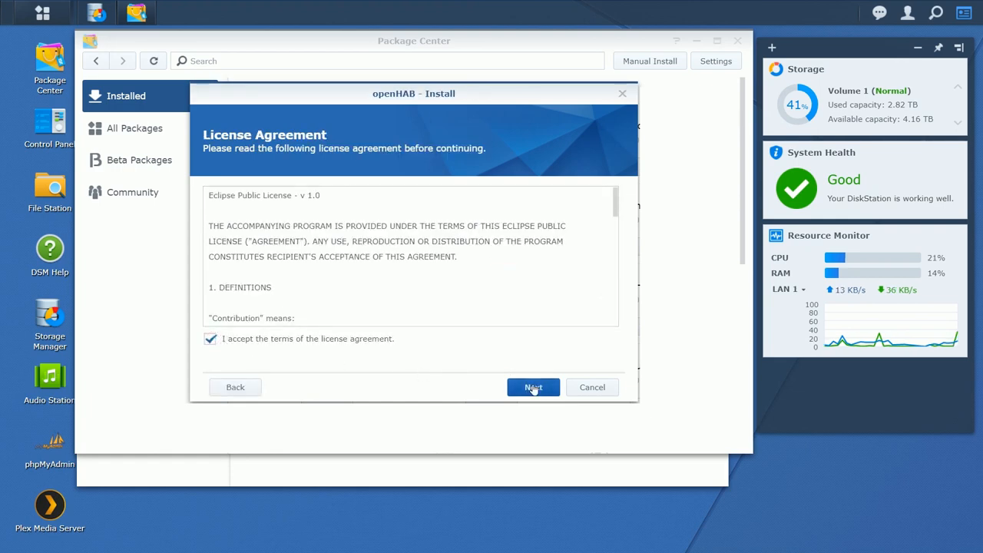
click(533, 387)
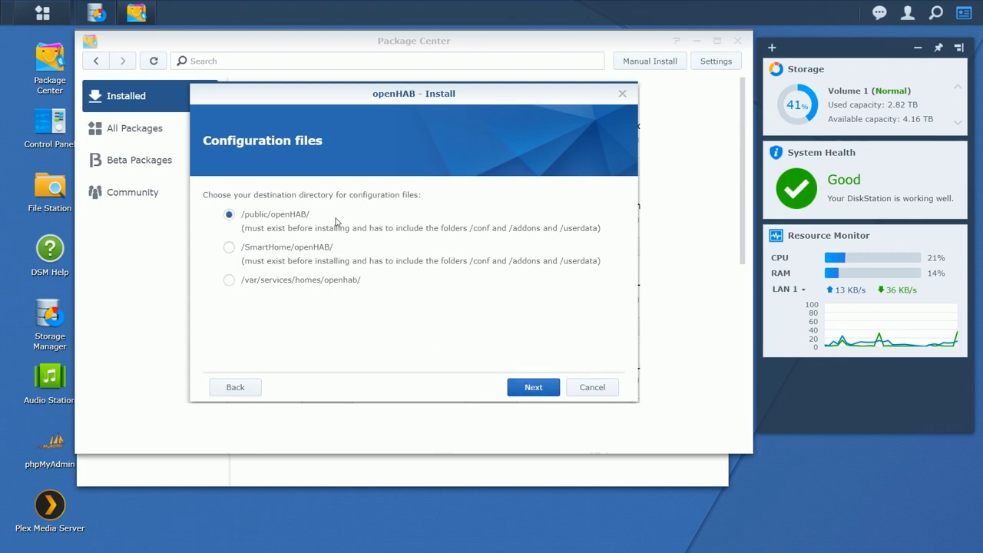
mouse_move(511, 237)
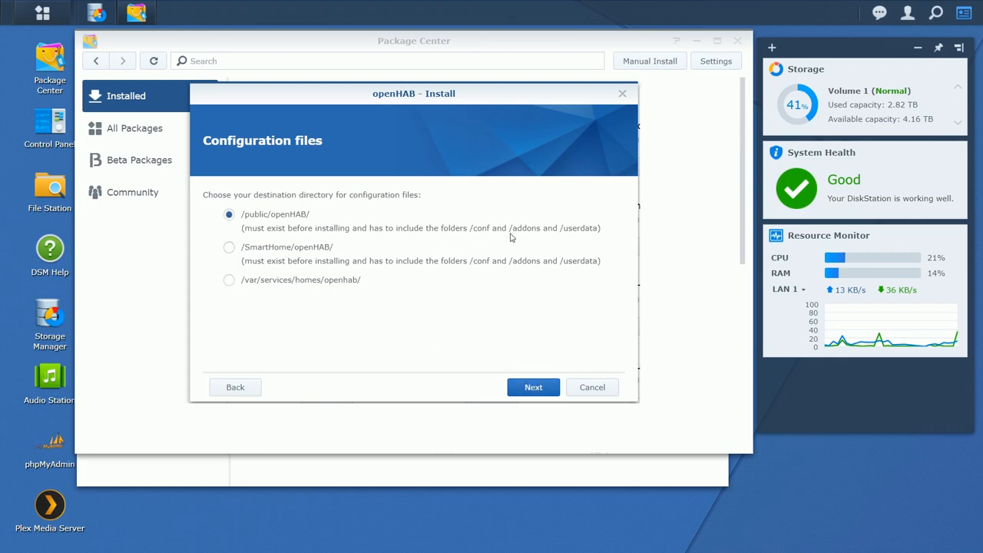
mouse_move(49, 188)
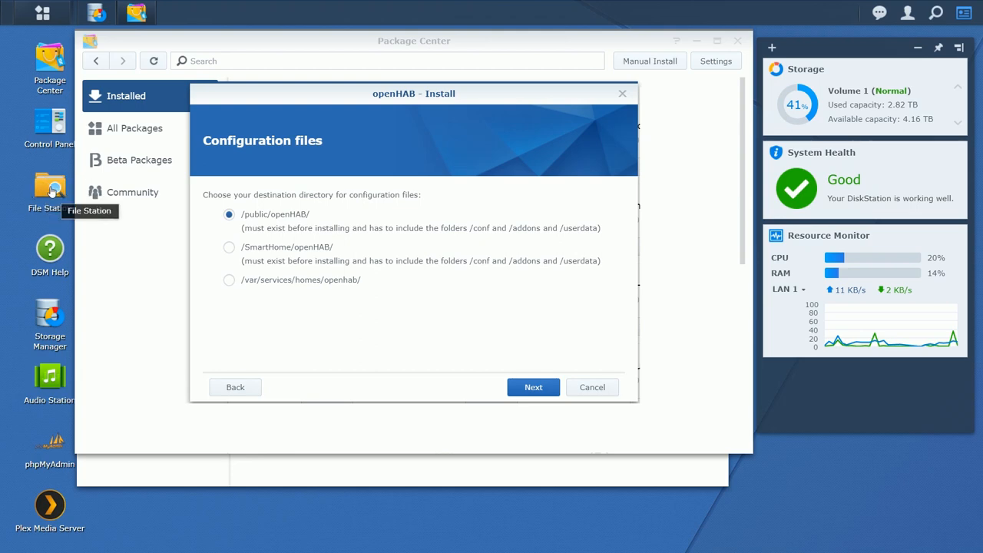
In File Station, verify the openHAB folder exists inside the public shared folder
click(49, 188)
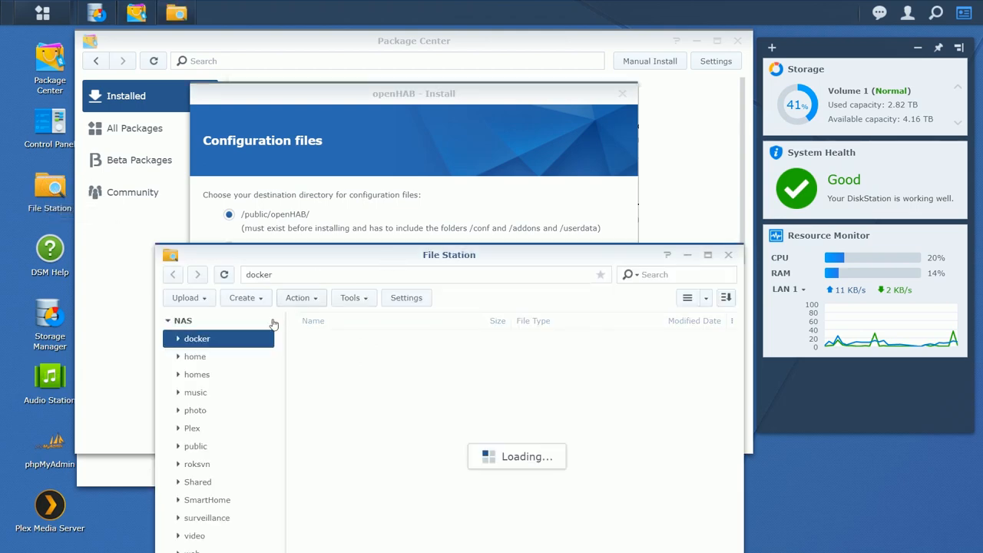
click(195, 445)
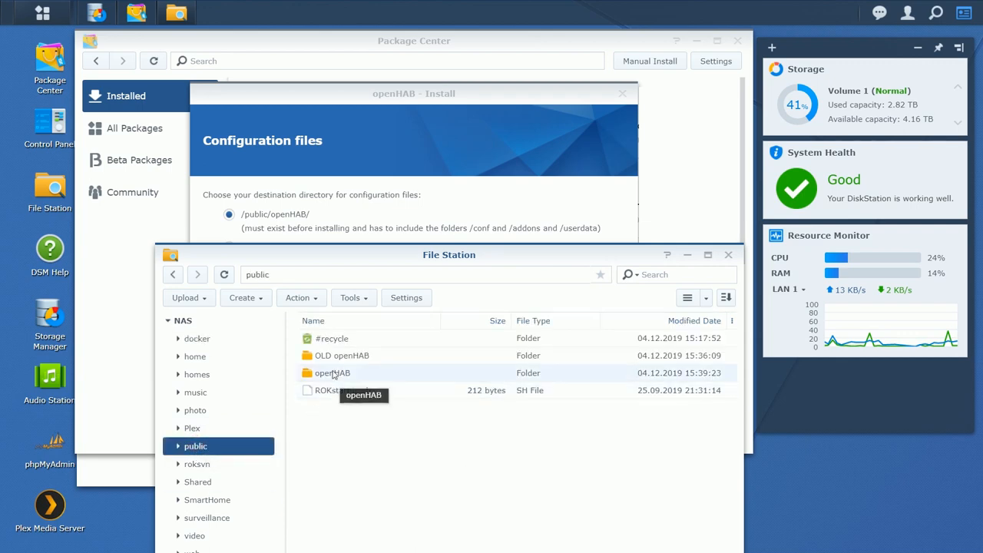
mouse_move(358, 377)
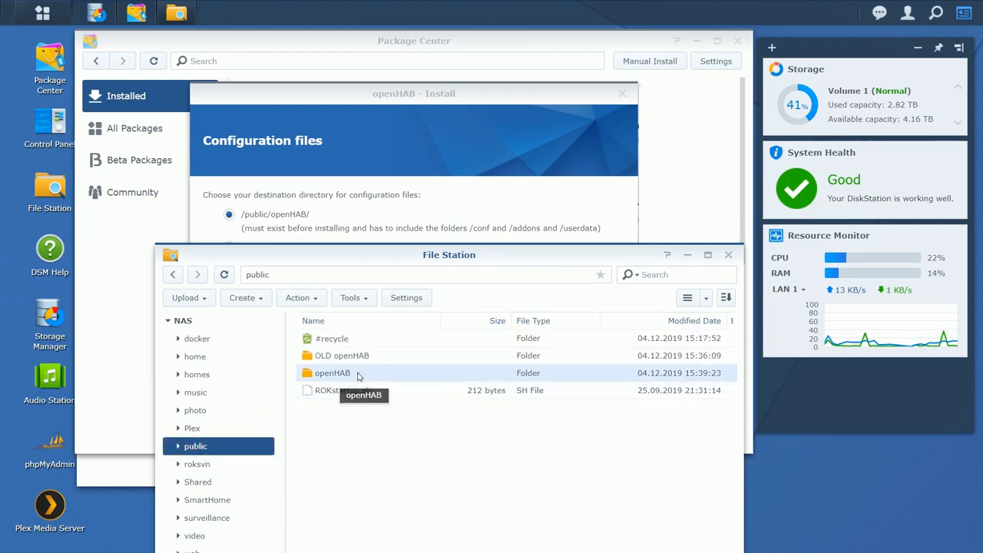
double_click(332, 373)
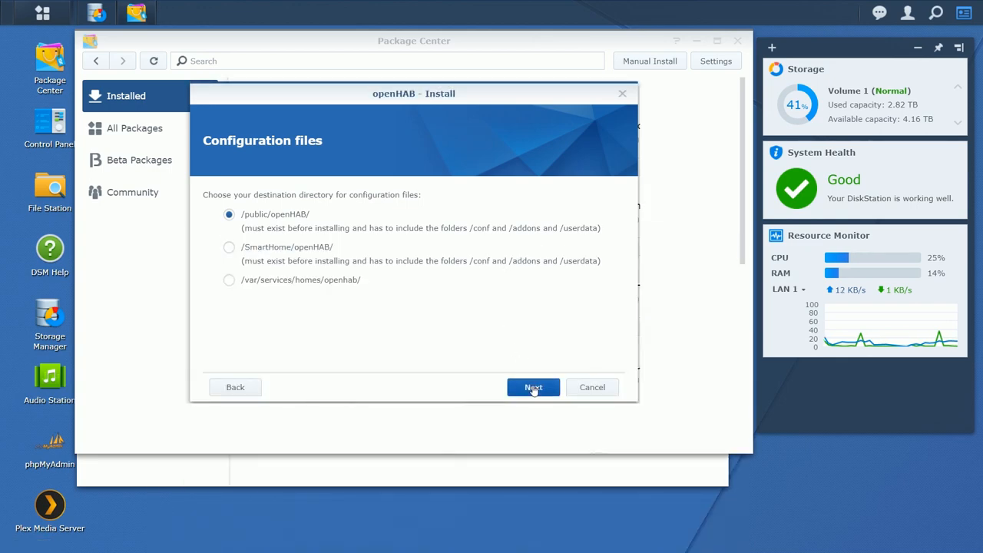
Keep /public/openHAB/ and ports 8080/8443, enable the Z-Wave script, and apply the install settings
click(533, 387)
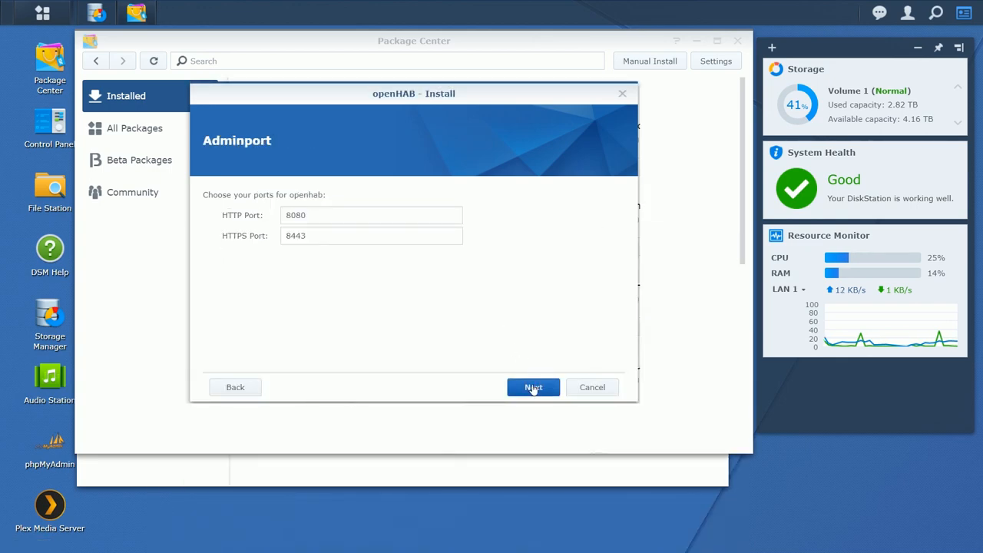
click(533, 387)
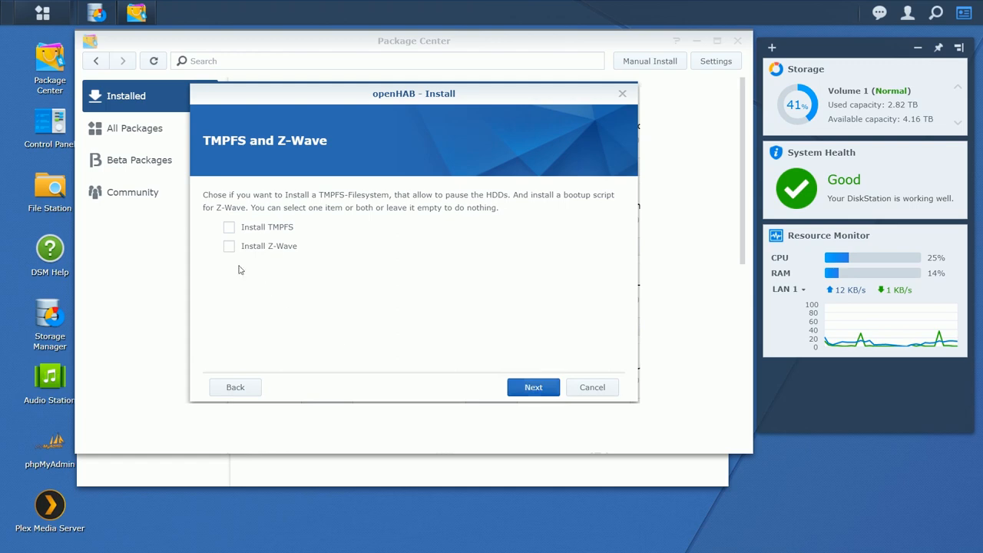
click(229, 246)
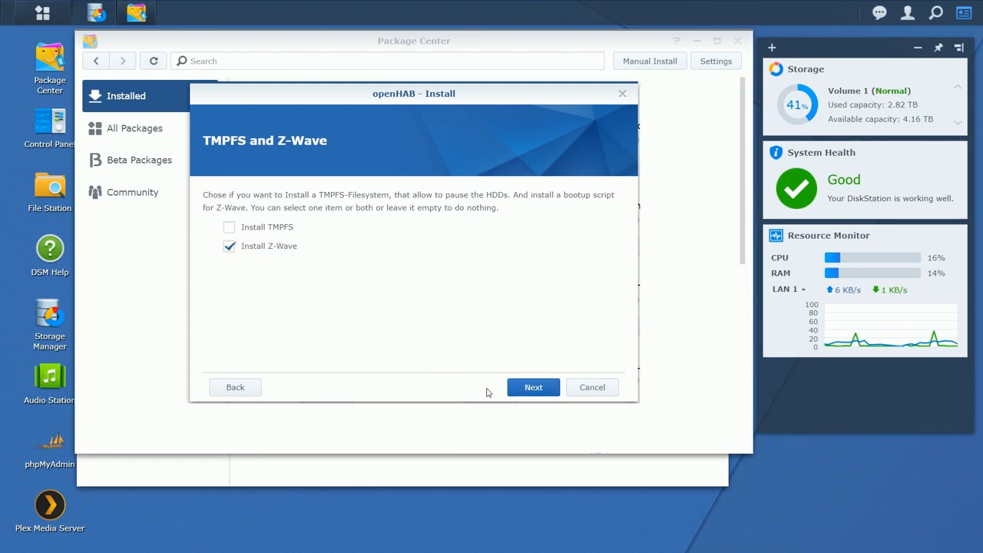
click(533, 387)
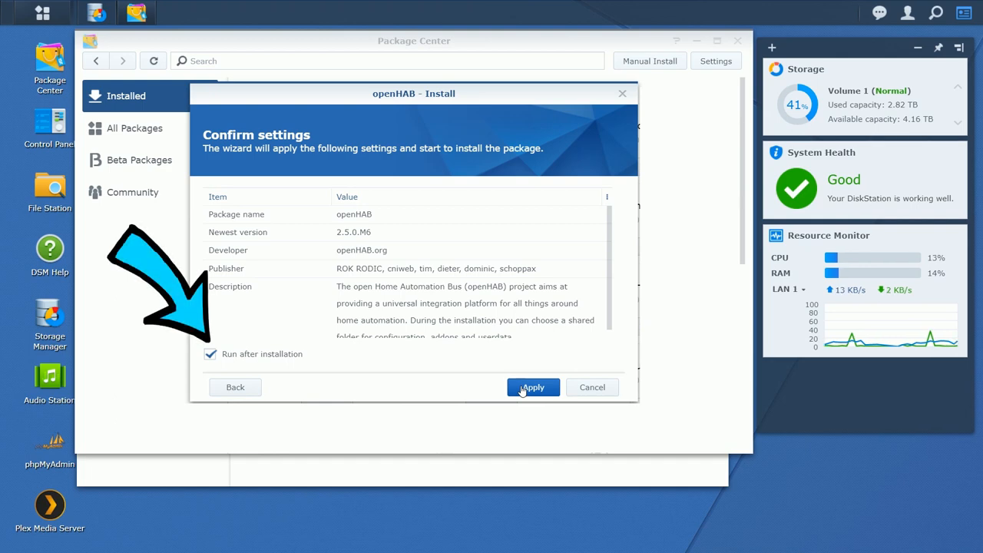
click(533, 387)
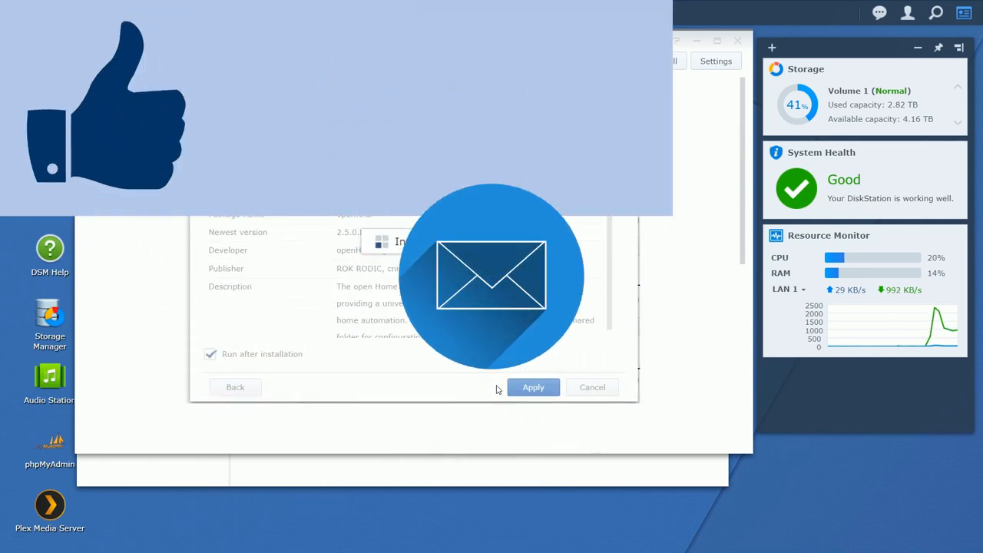
Let the installation finish so openHAB is listed under Installed in Package Center
click(533, 387)
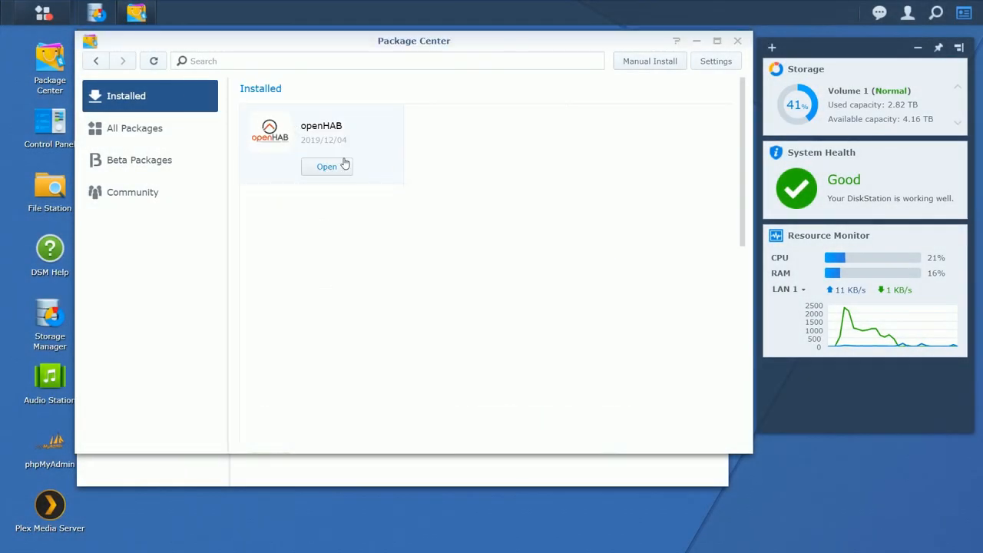
click(321, 131)
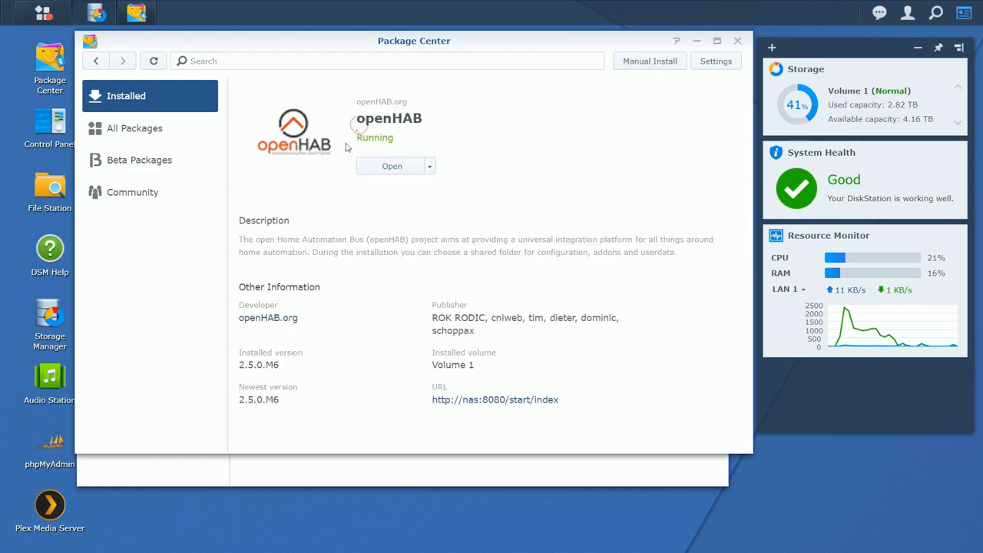
mouse_move(320, 386)
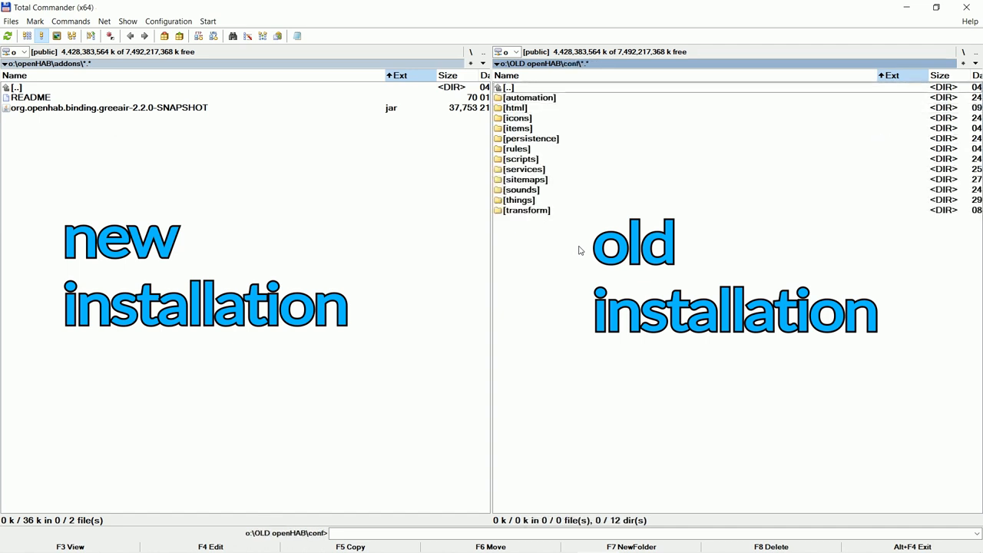
Browse into the old installation's conf folder to copy its configuration into the new openHAB
double_click(521, 107)
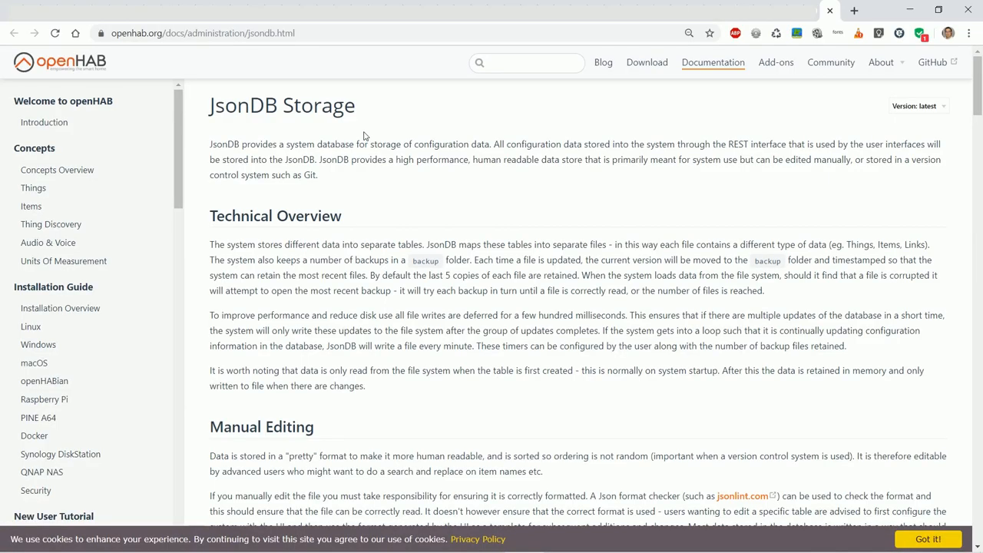
Scroll the JsonDB Storage documentation down to the Storage Location table of jsondb files
scroll(down, 3)
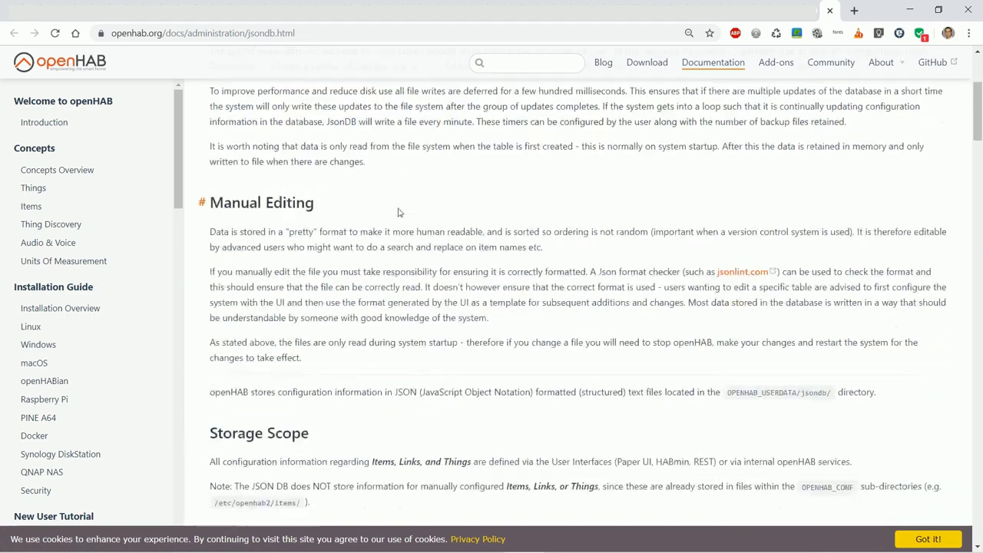
scroll(down, 3)
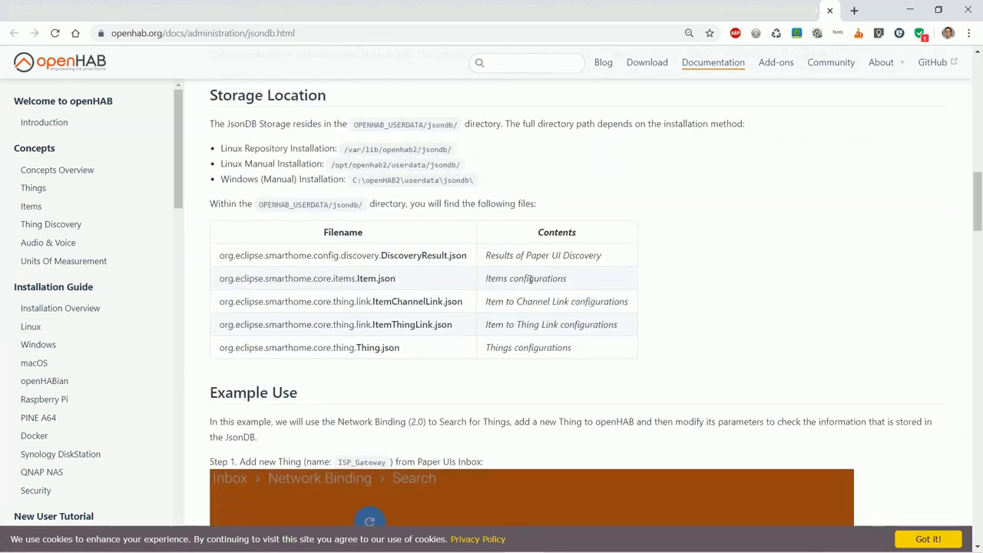
mouse_move(611, 301)
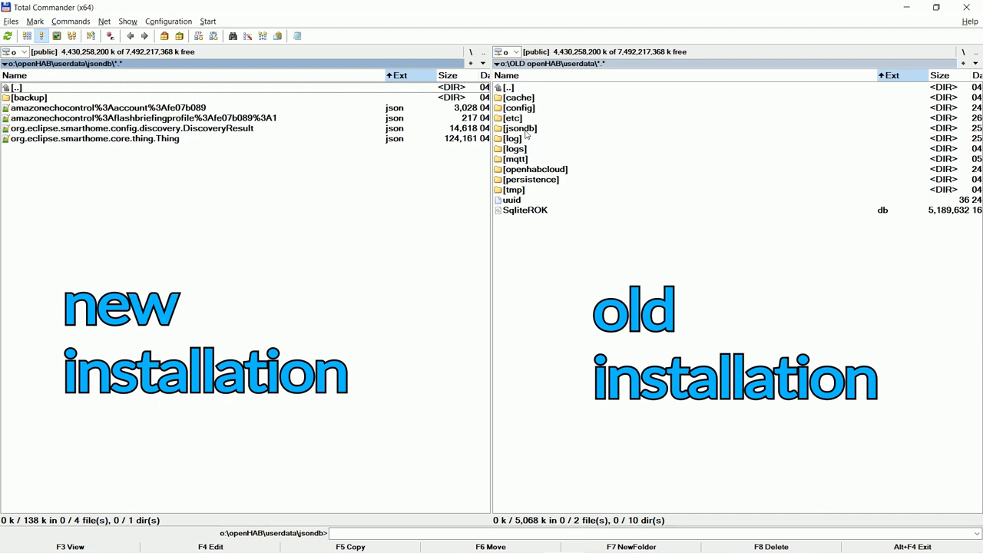
Pack the new installation's jsondb folder into jsondb.zip in userdata, then enter the jsondb folder
double_click(519, 128)
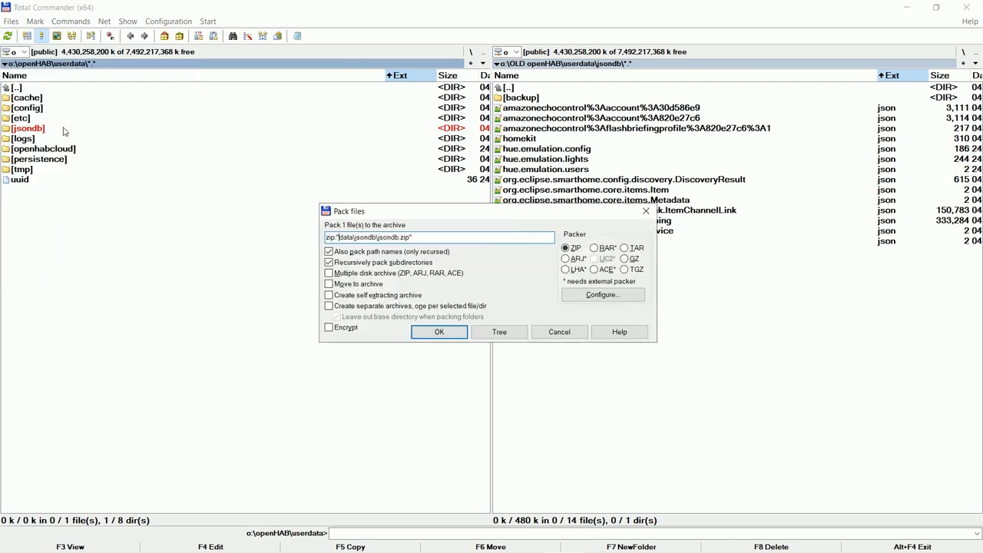
click(440, 331)
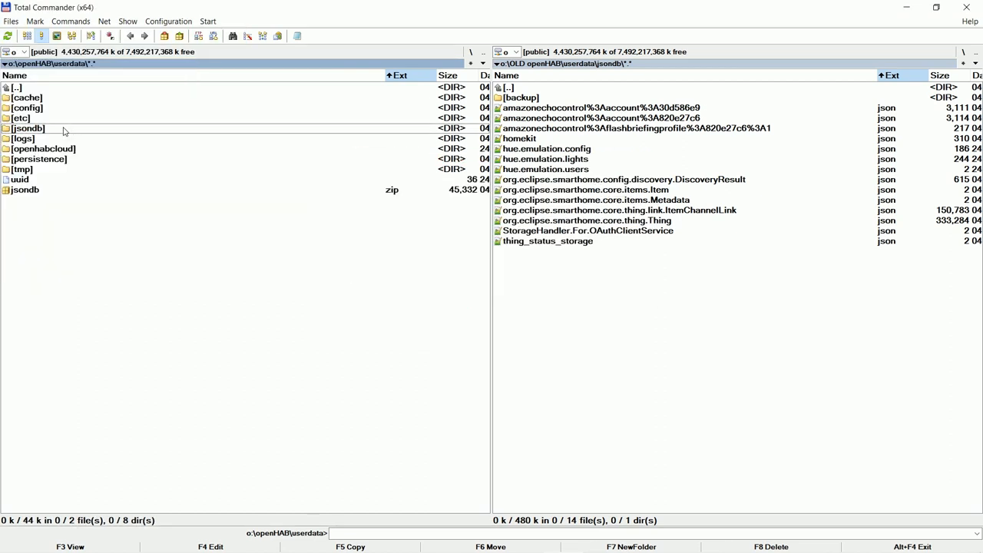
double_click(28, 129)
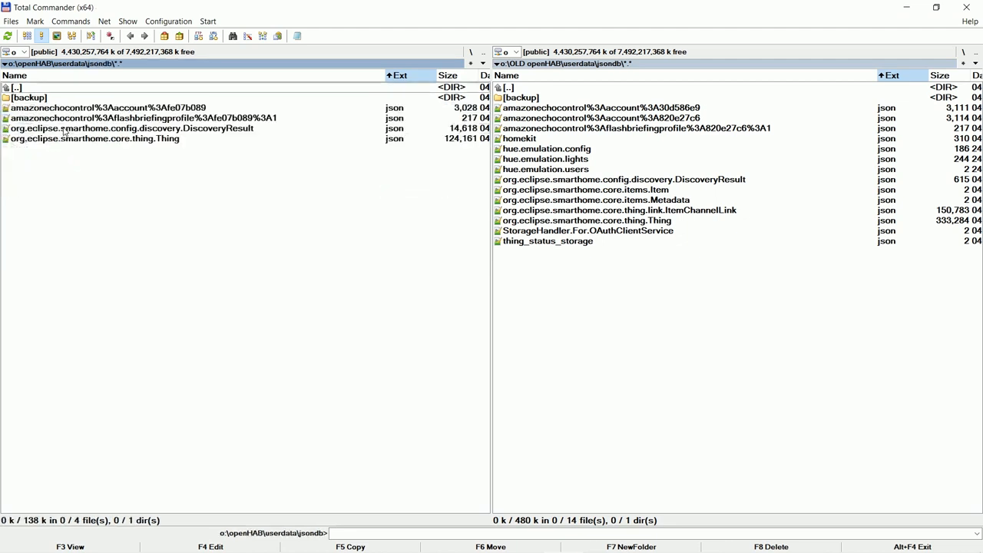
key(F8)
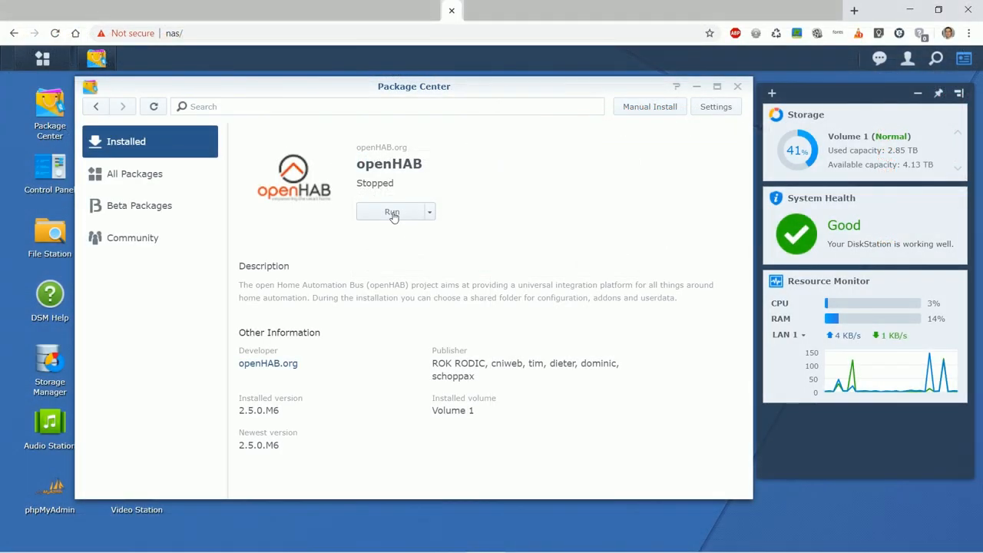
click(390, 212)
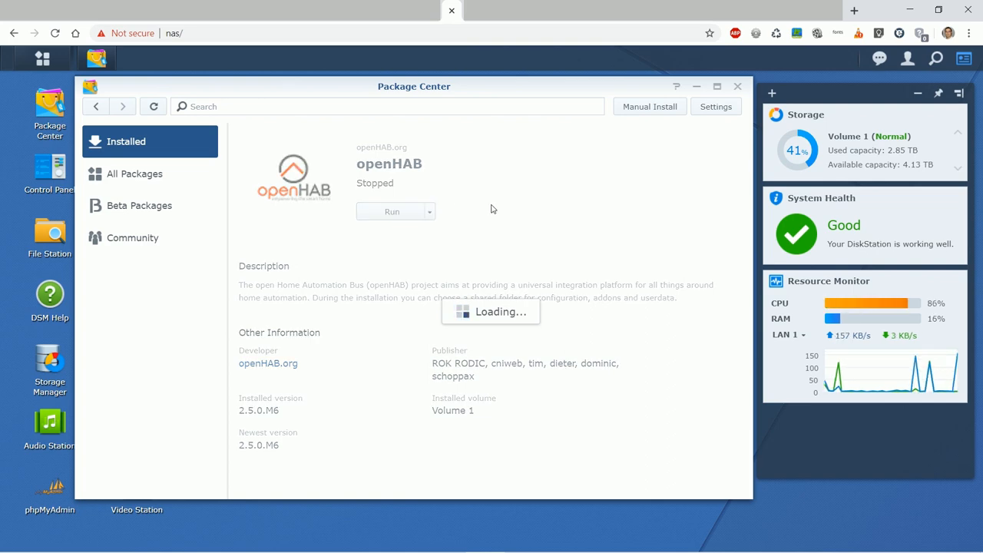
click(387, 212)
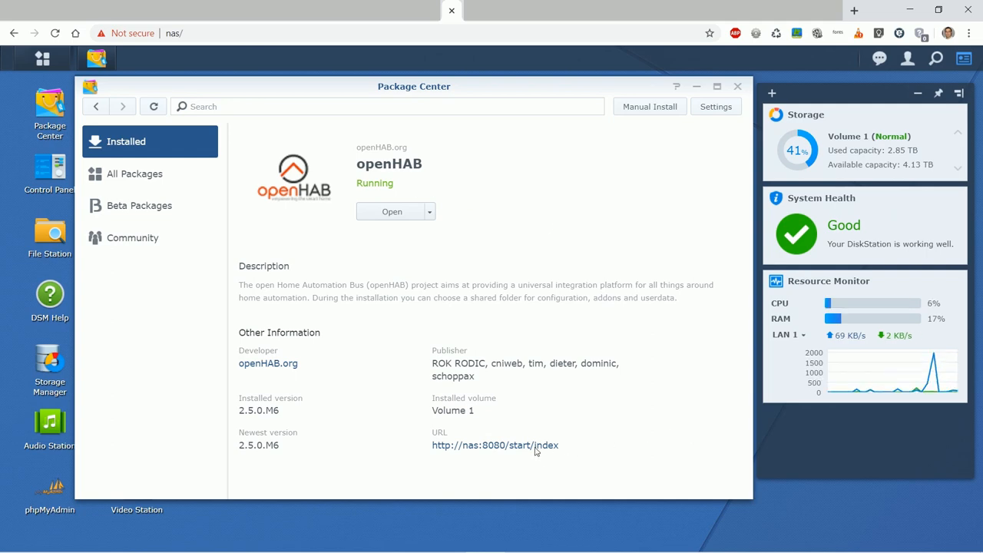
click(496, 446)
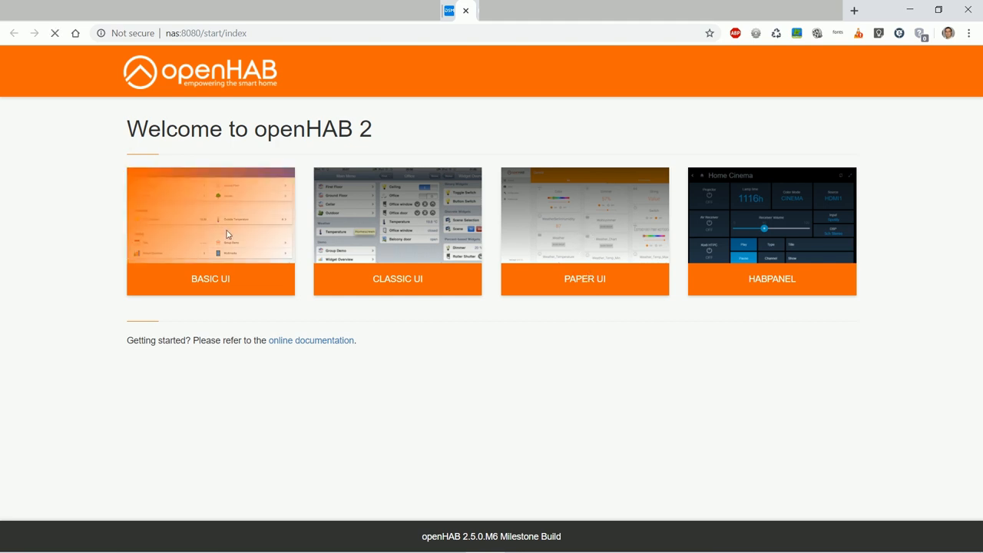
Enter the Basic UI, browse the Lights first floor group, and return to the home page
click(583, 231)
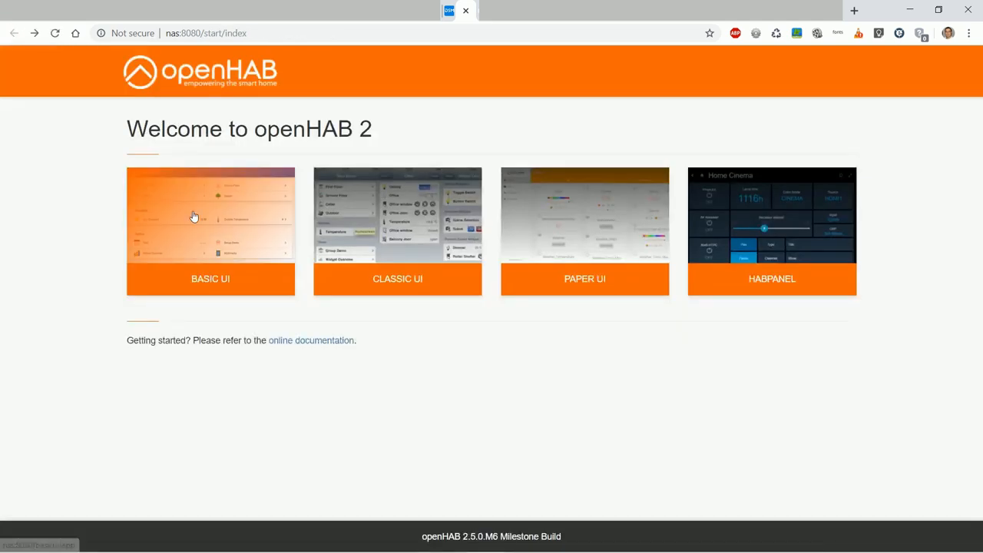
click(194, 215)
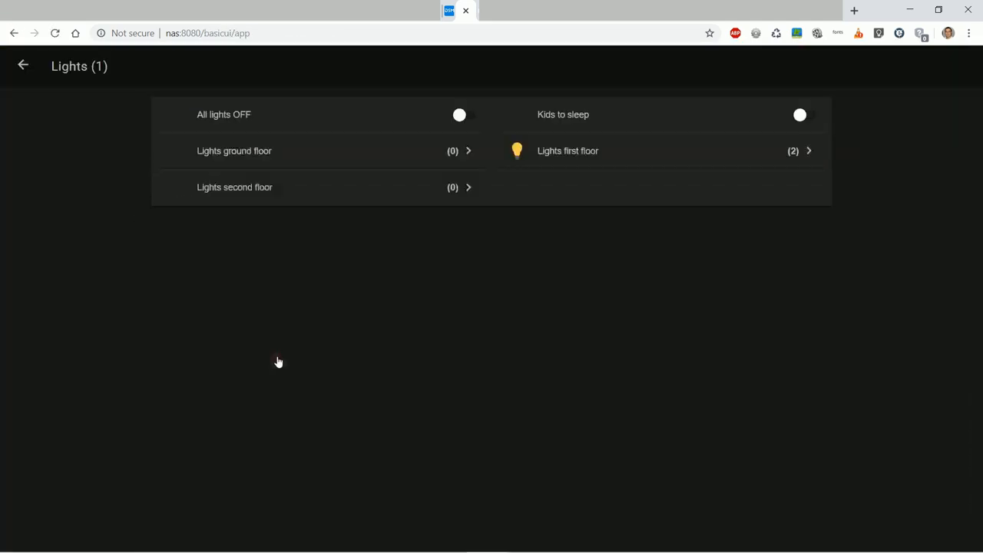
click(568, 151)
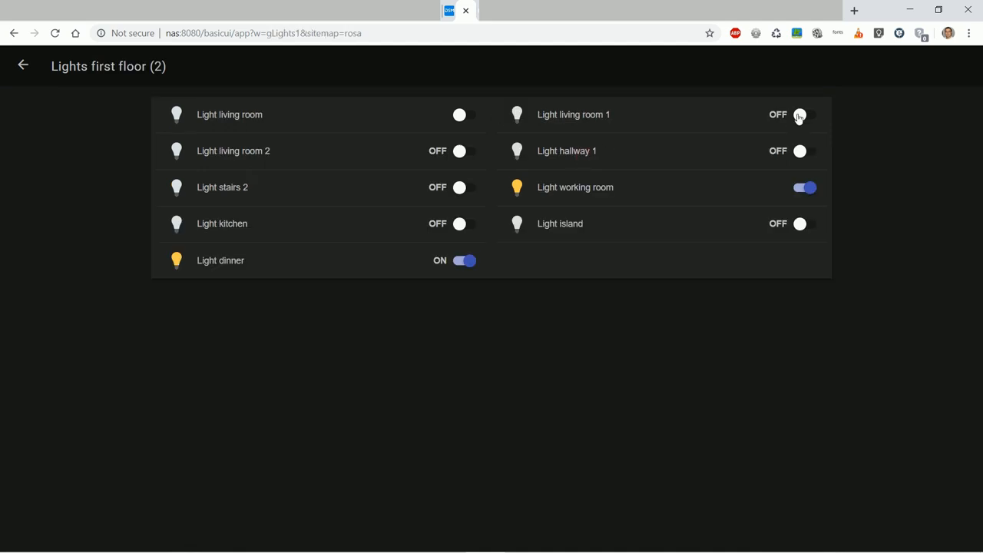
click(21, 66)
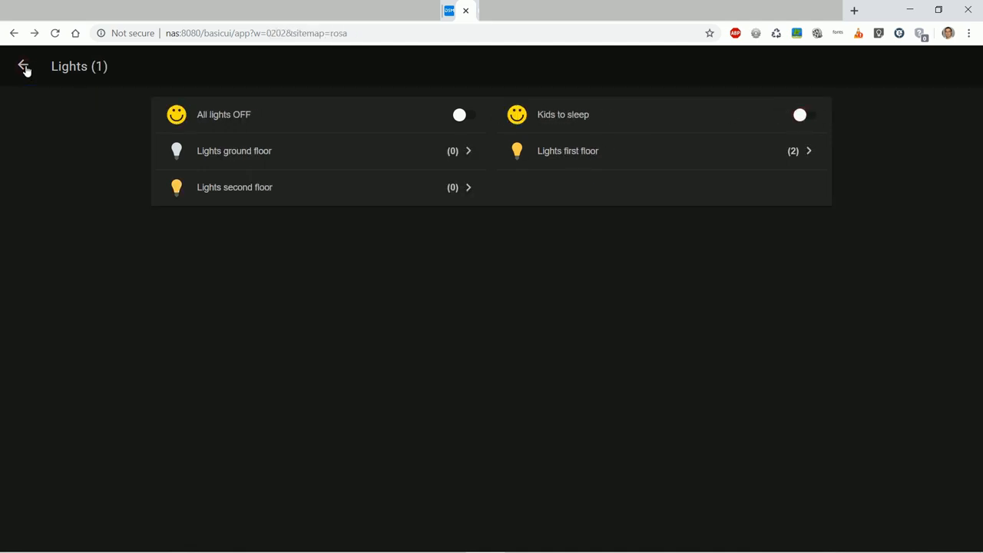
click(23, 64)
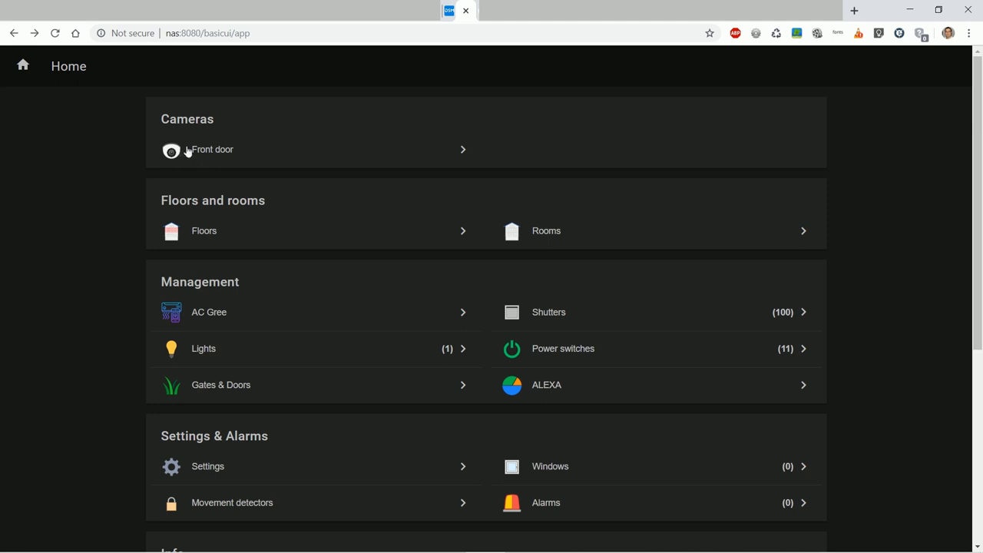
mouse_move(64, 166)
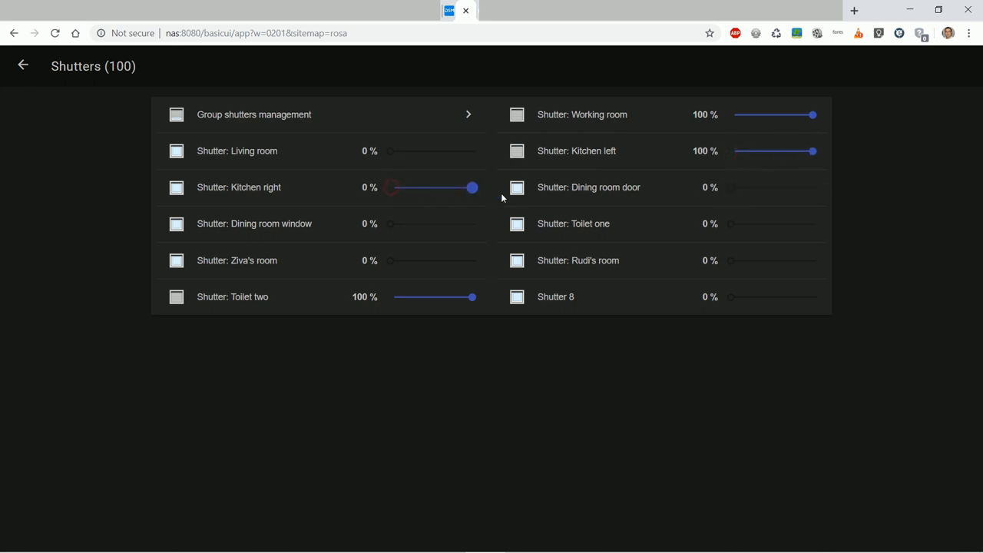
Raise the Kitchen right shutter to 100 % with its slider
drag(390, 187, 472, 188)
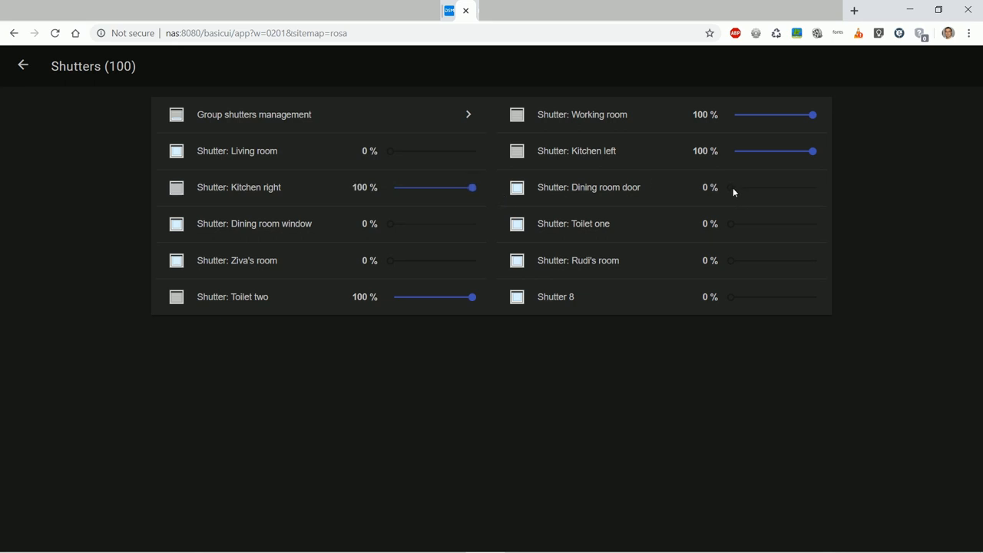